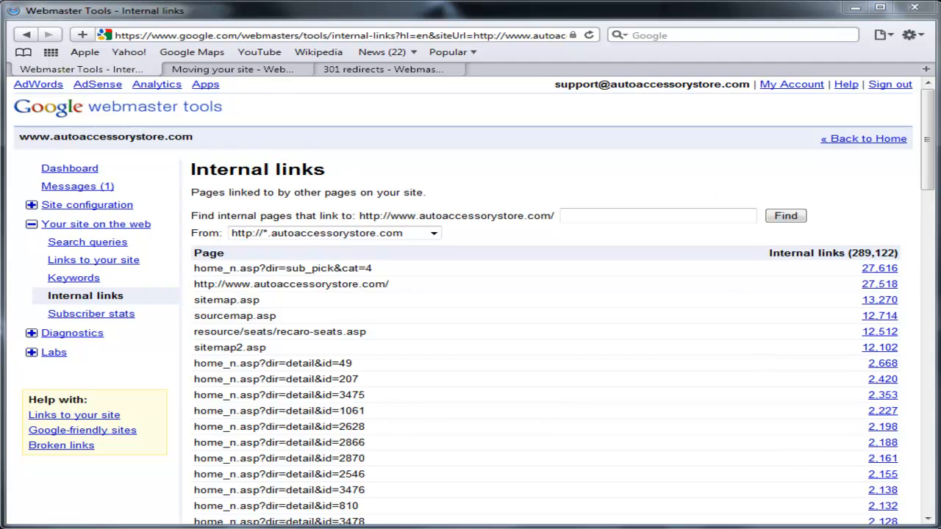
Return to the Webmaster Tools Home page listing autoaccessorystore.com and one message
click(154, 107)
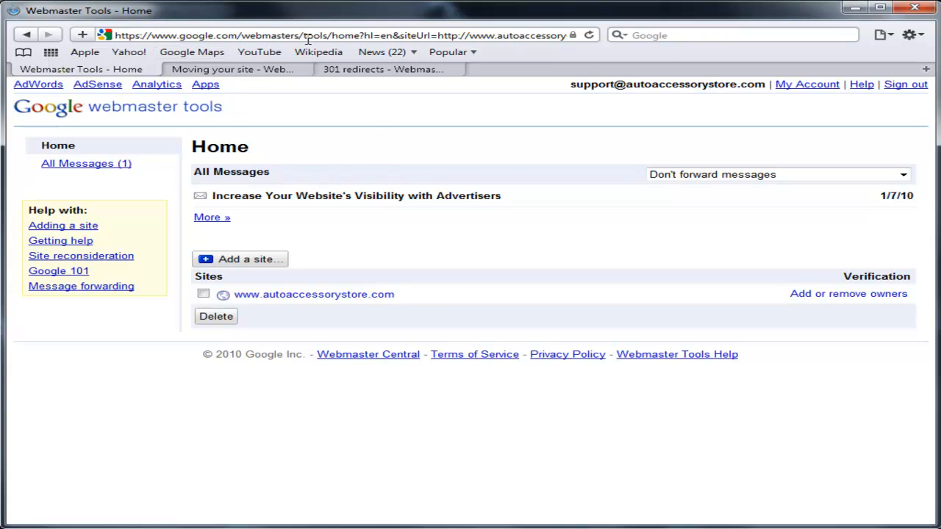
mouse_move(373, 112)
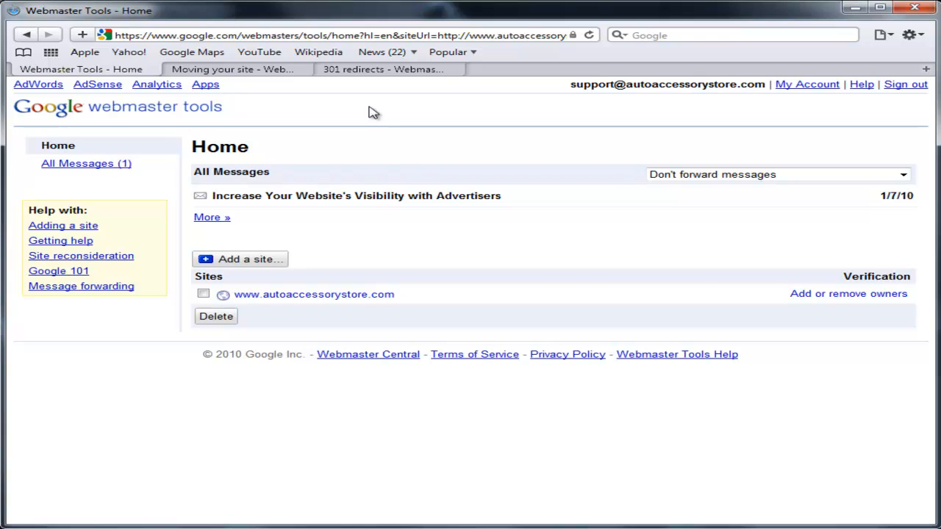
mouse_move(810, 292)
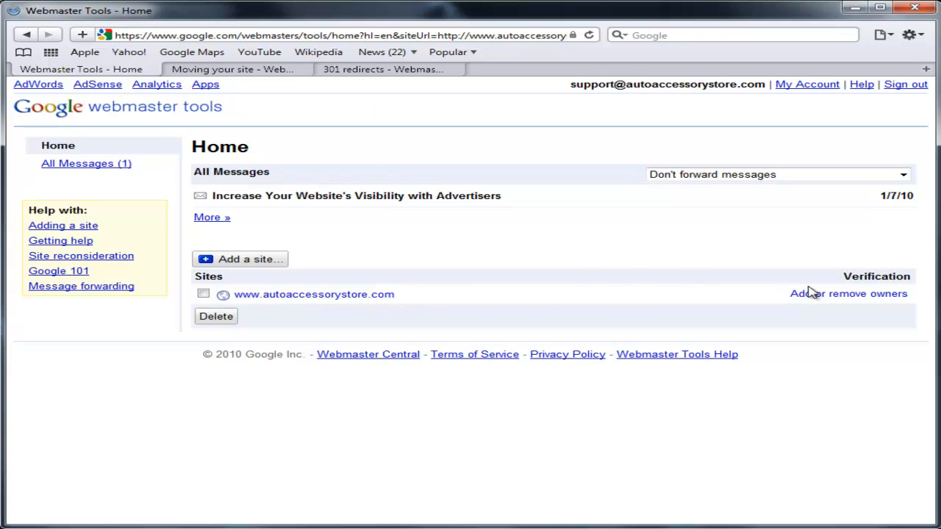
Open autoaccessorystore.com's Internal links report and save the all-internal-links download
click(314, 294)
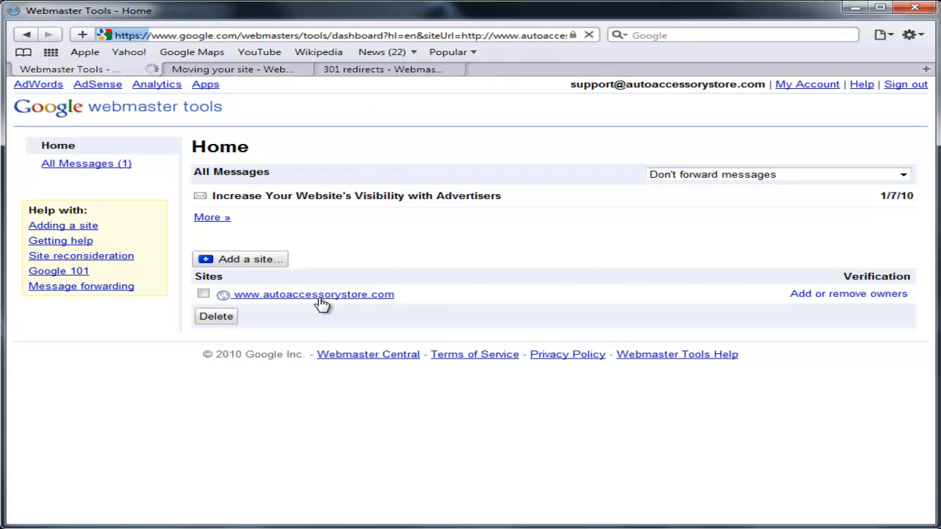
click(313, 294)
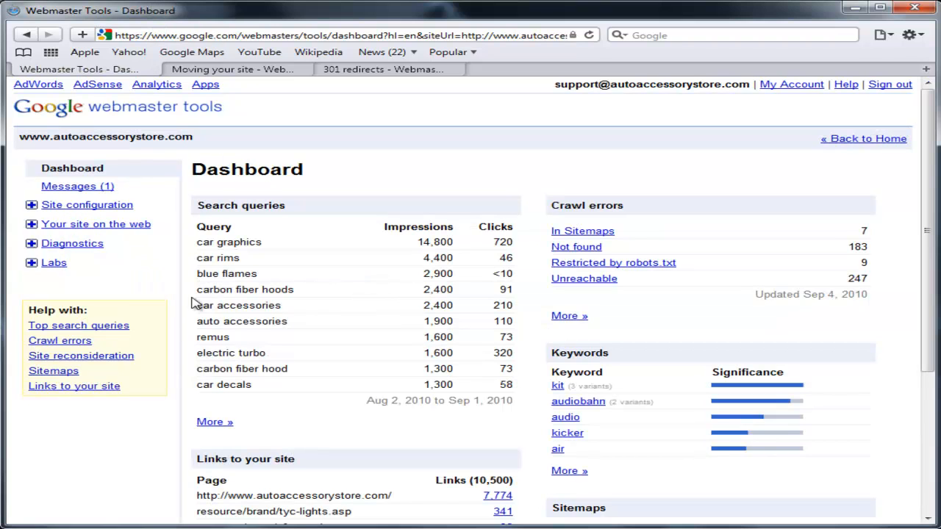
click(95, 223)
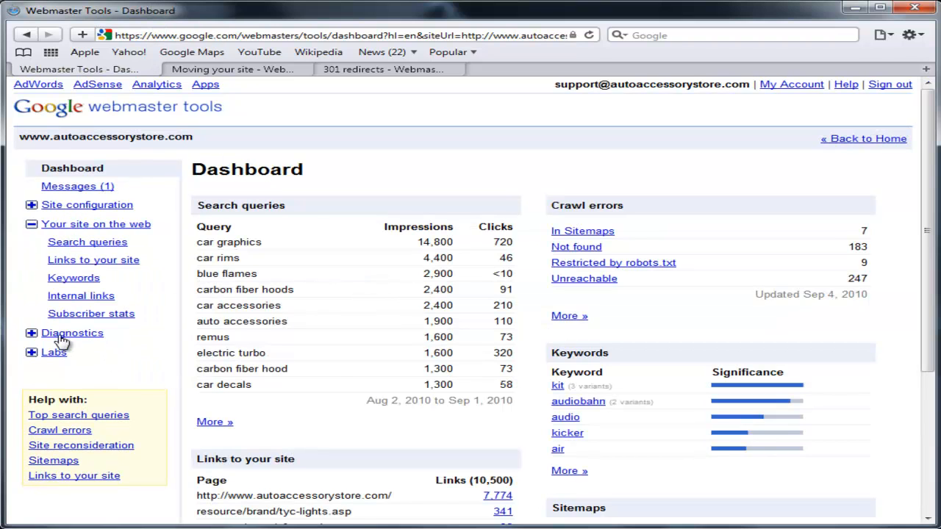
click(81, 295)
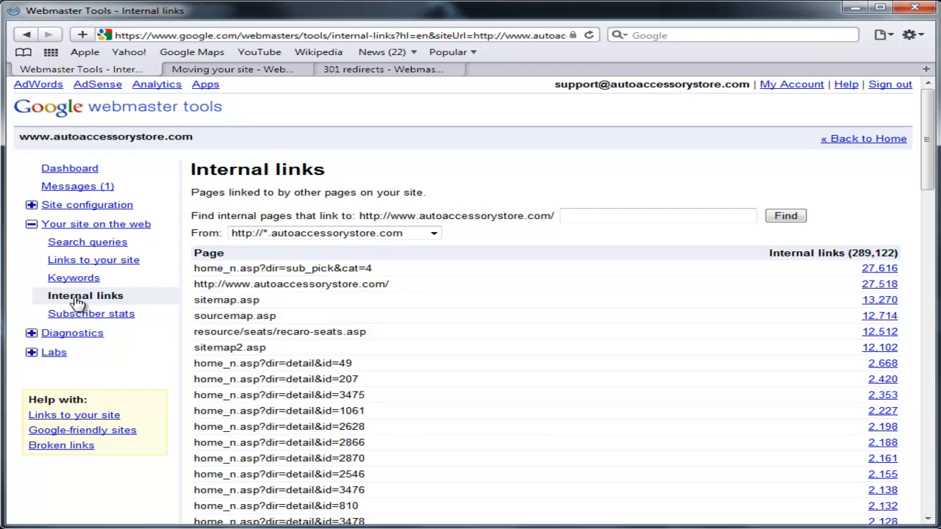
scroll(down, 3)
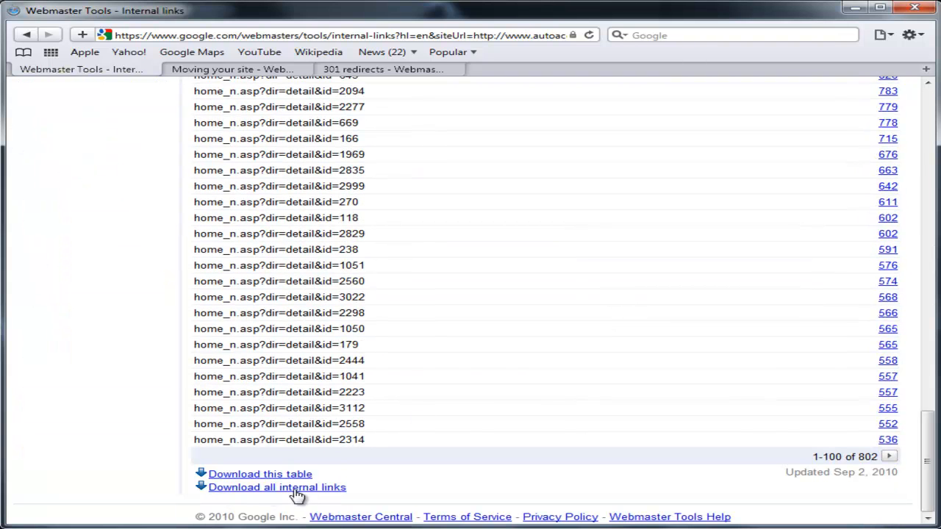
click(277, 487)
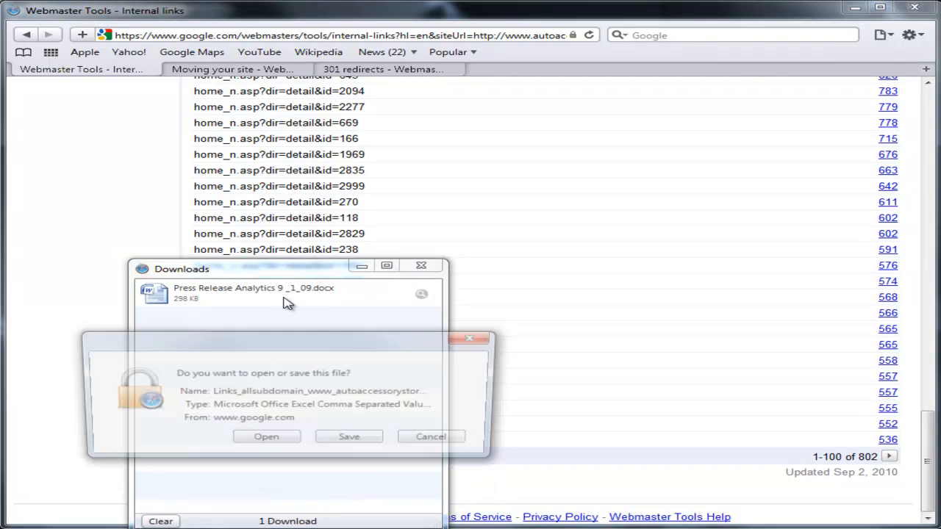
click(349, 436)
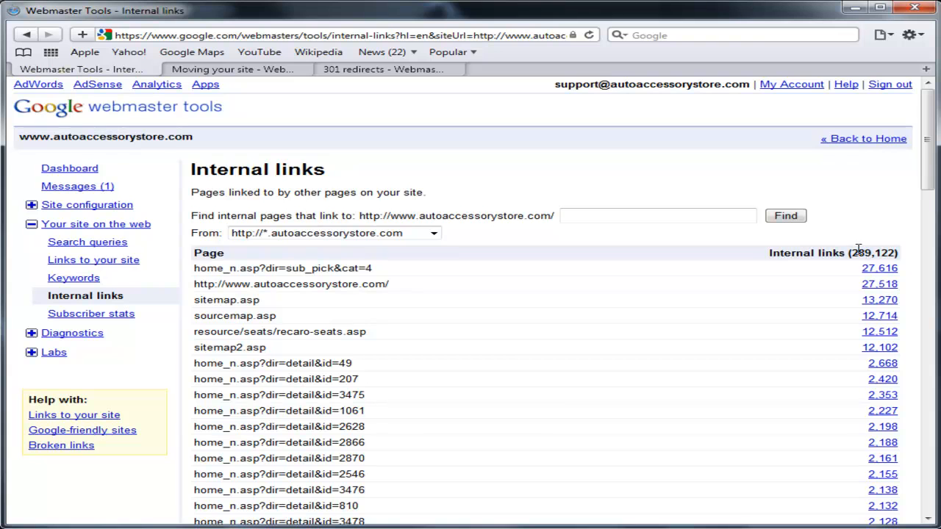
mouse_move(376, 250)
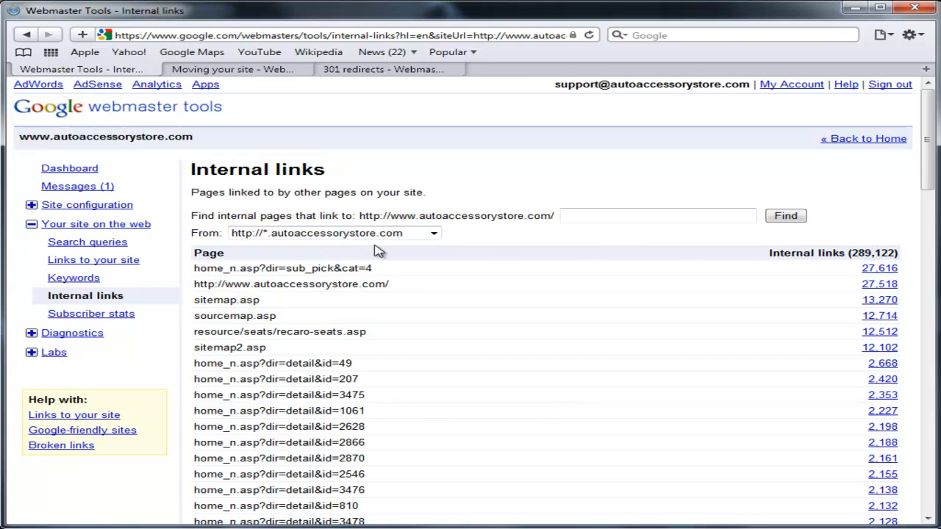
mouse_move(91, 314)
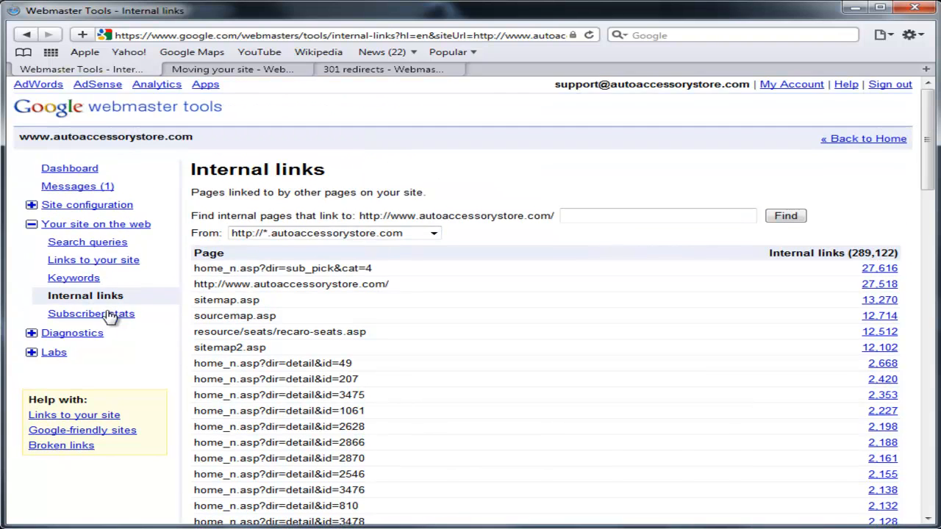
mouse_move(93, 259)
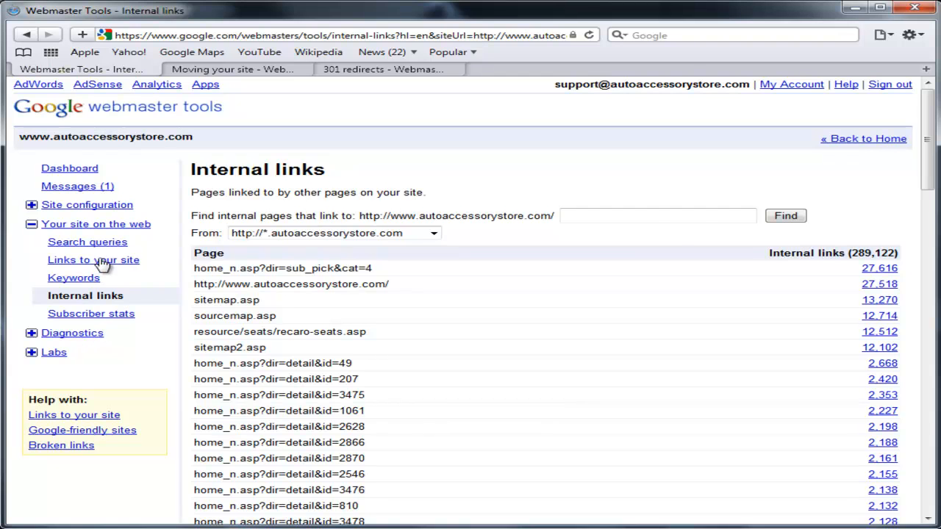
Open the Links to your site report and save the all-external-links file
click(93, 260)
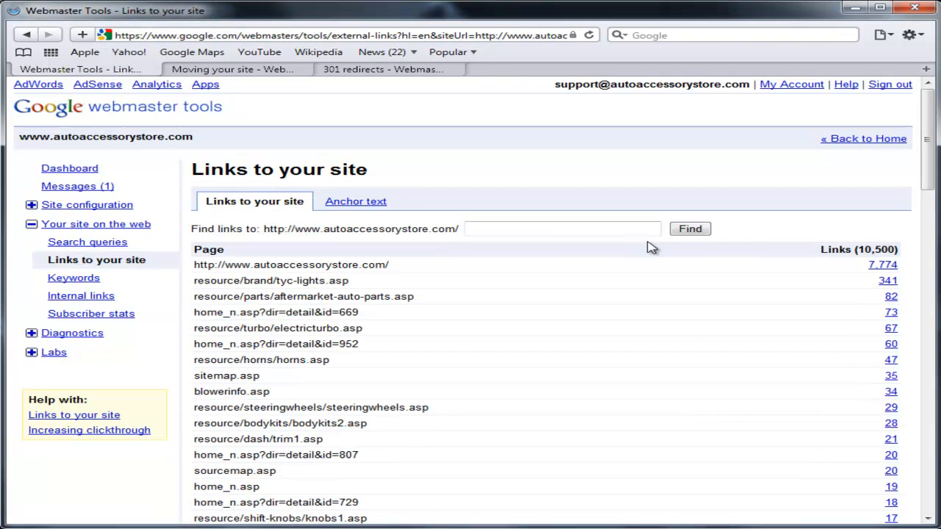
mouse_move(397, 269)
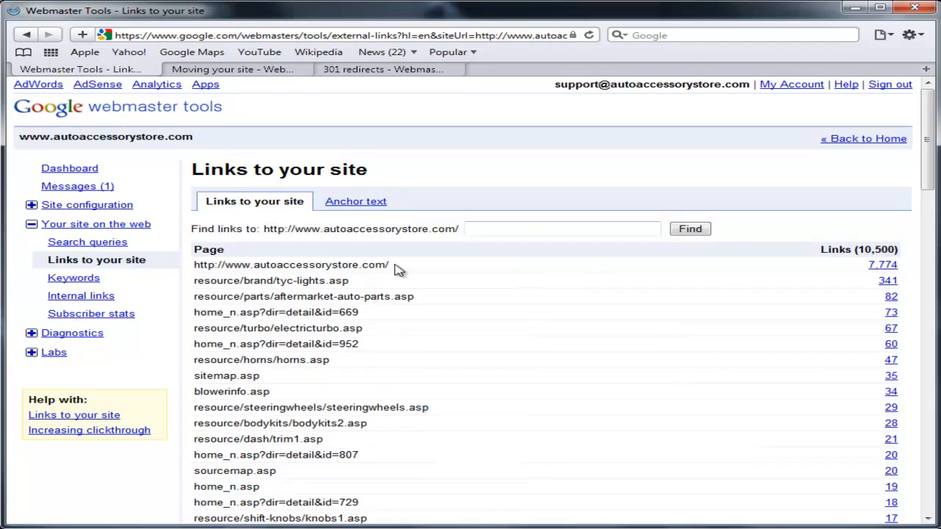
scroll(down, 3)
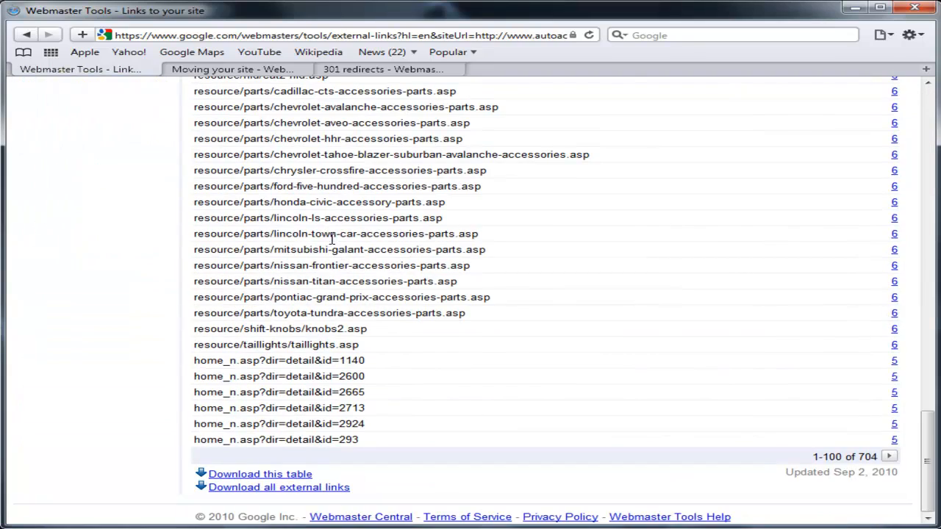
mouse_move(390, 472)
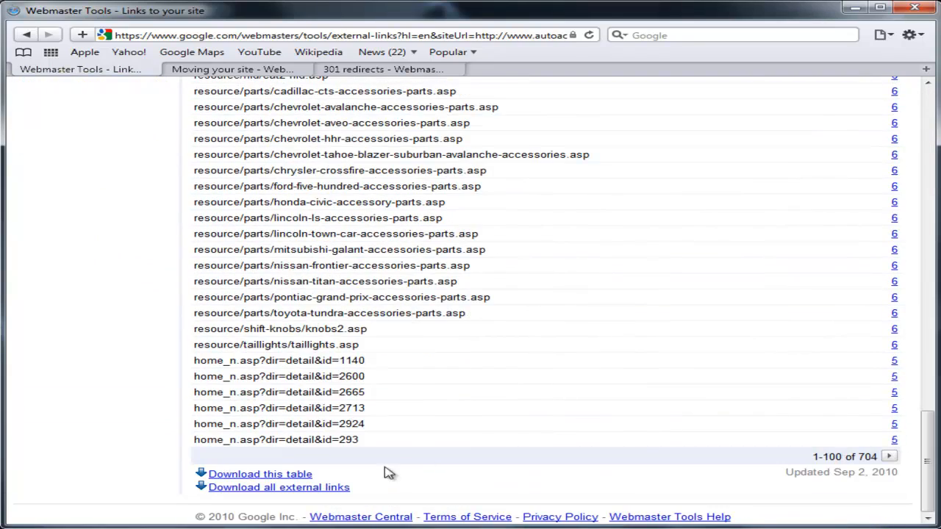
mouse_move(335, 495)
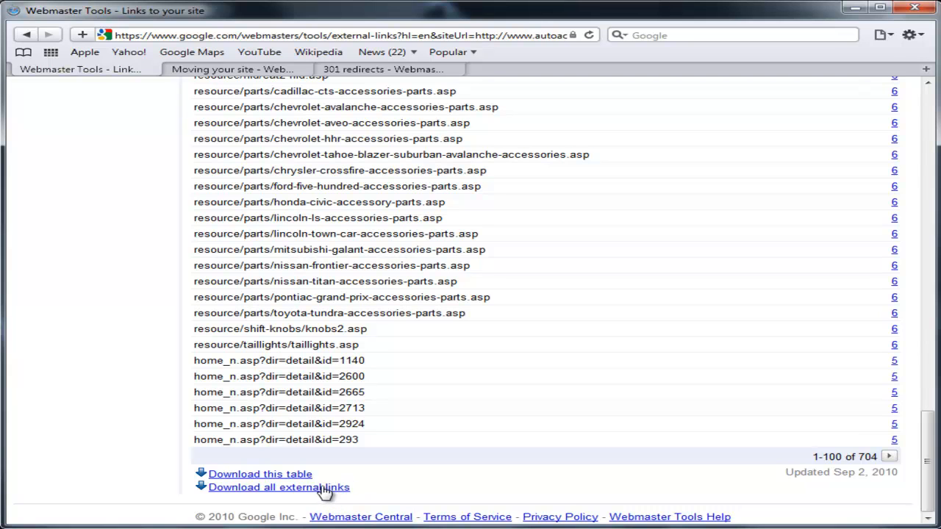
click(278, 487)
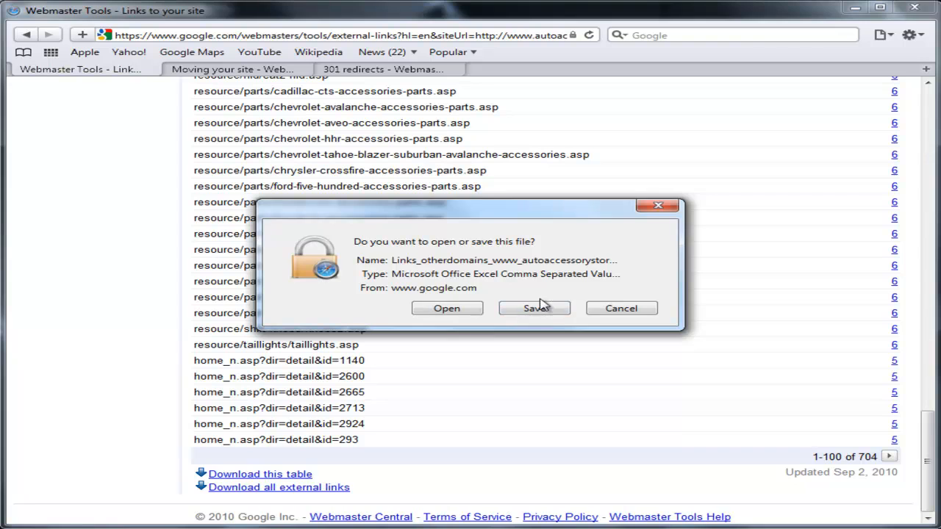
click(621, 307)
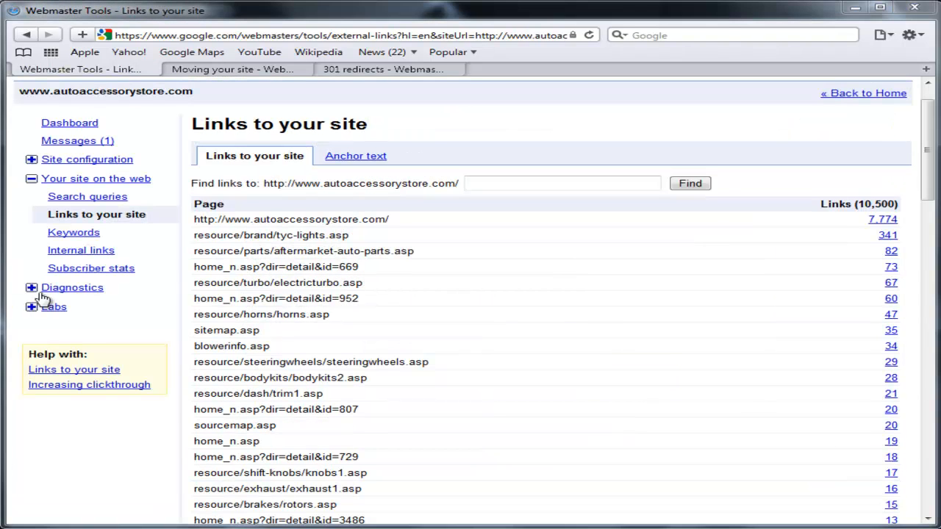
Open Diagnostics > Crawl errors and download all sources of crawl errors
click(72, 287)
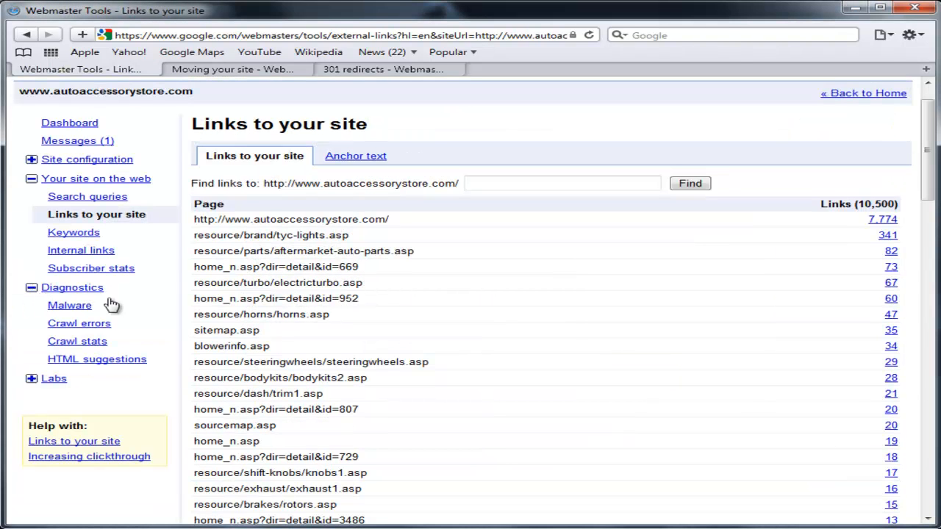
click(80, 323)
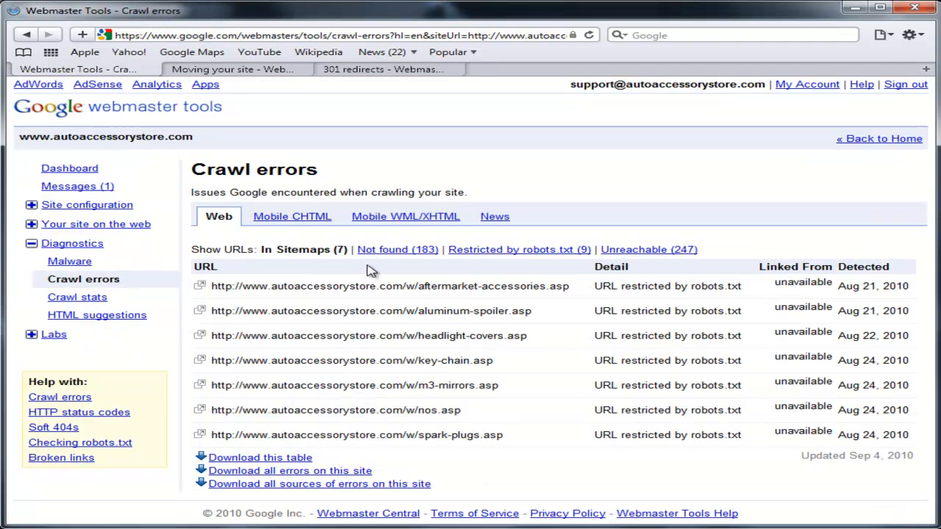
mouse_move(518, 249)
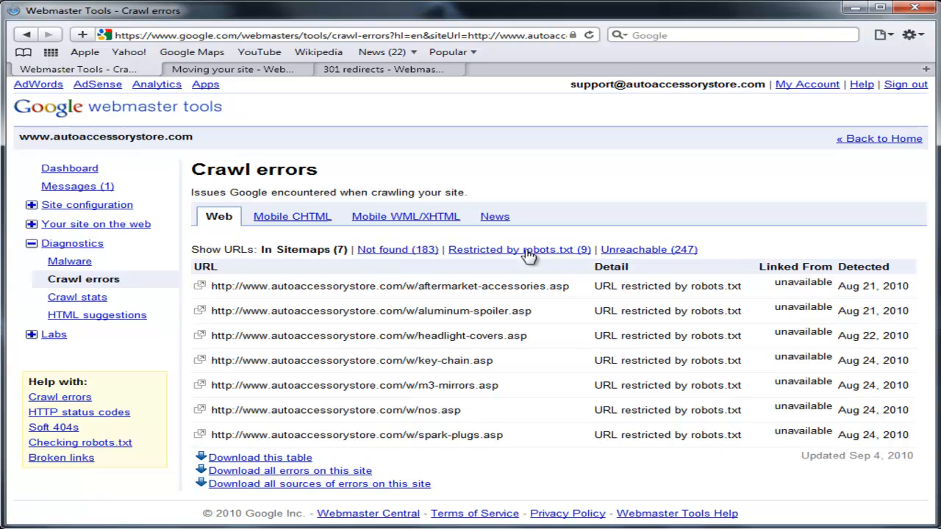
mouse_move(537, 495)
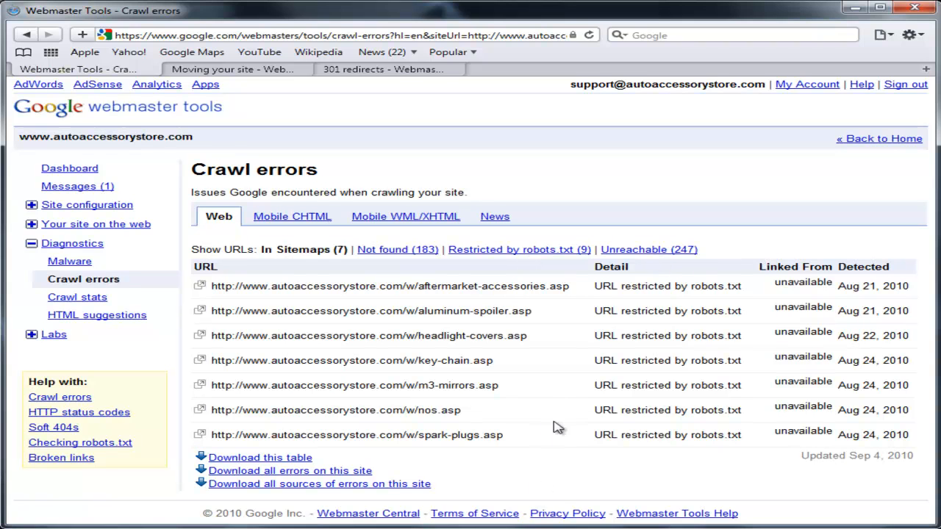
mouse_move(510, 462)
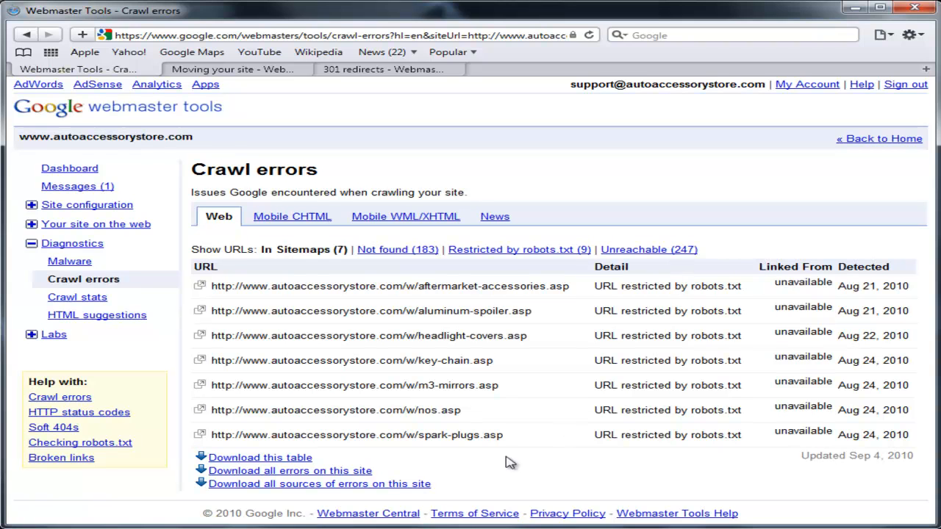
mouse_move(635, 491)
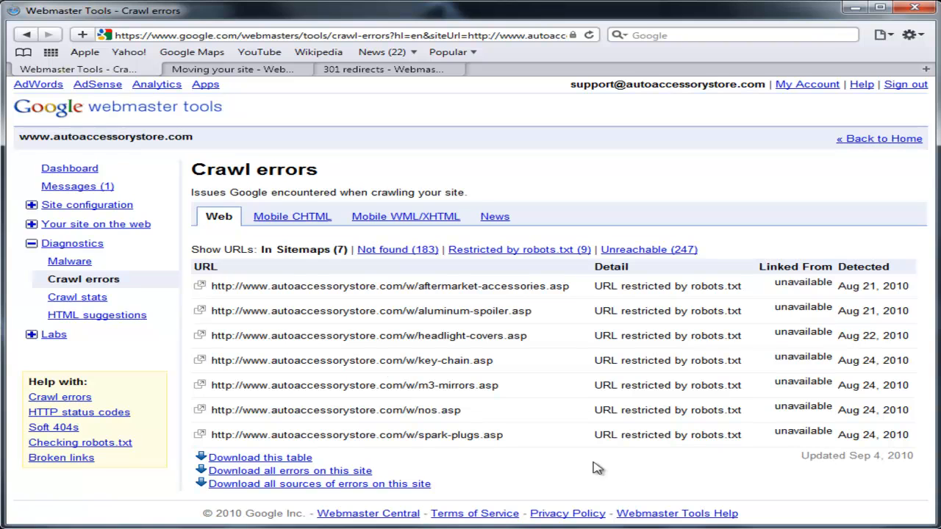
mouse_move(291, 489)
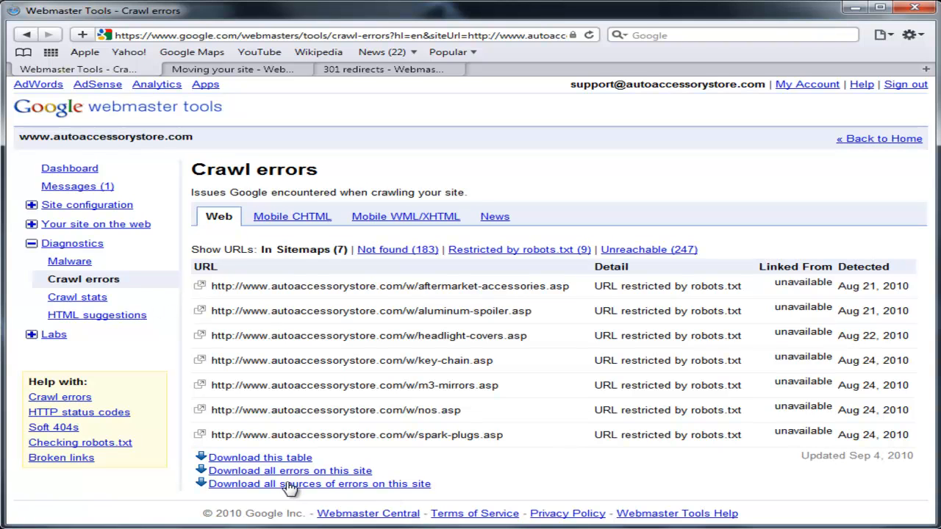
mouse_move(237, 489)
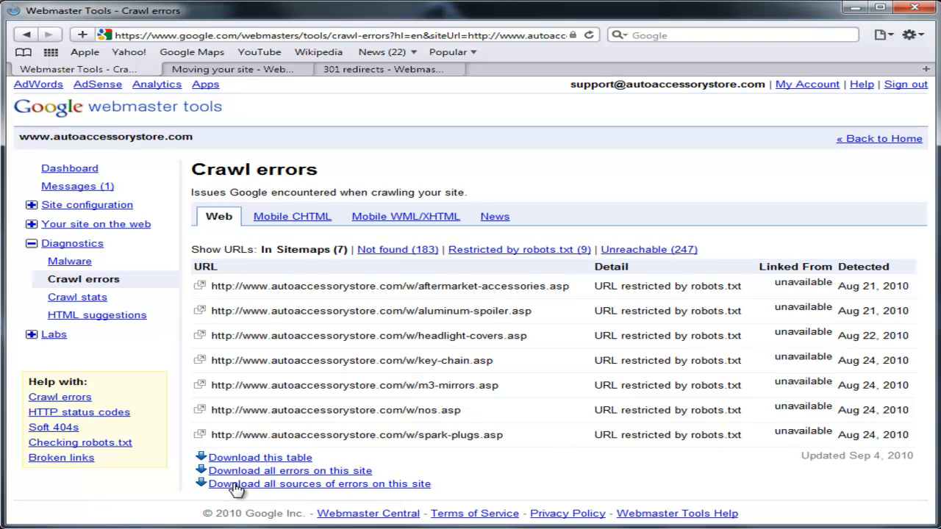
mouse_move(372, 491)
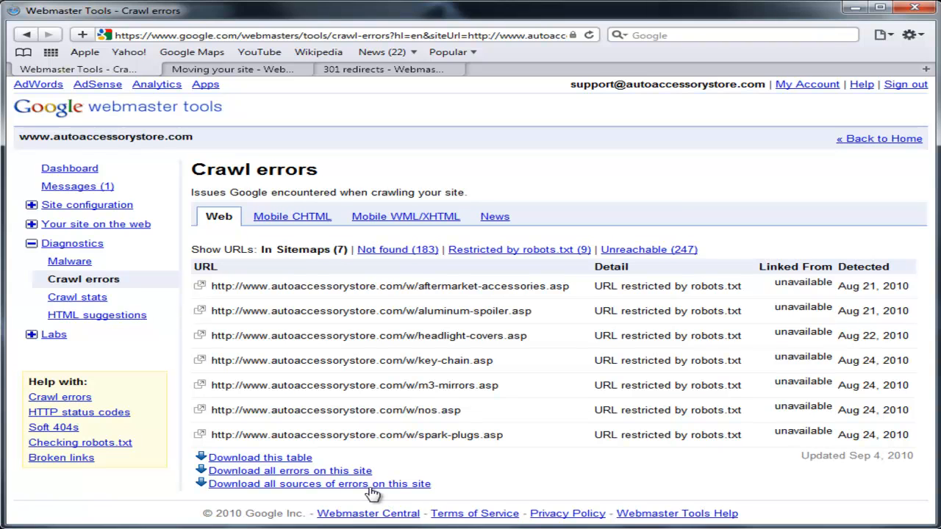
click(319, 483)
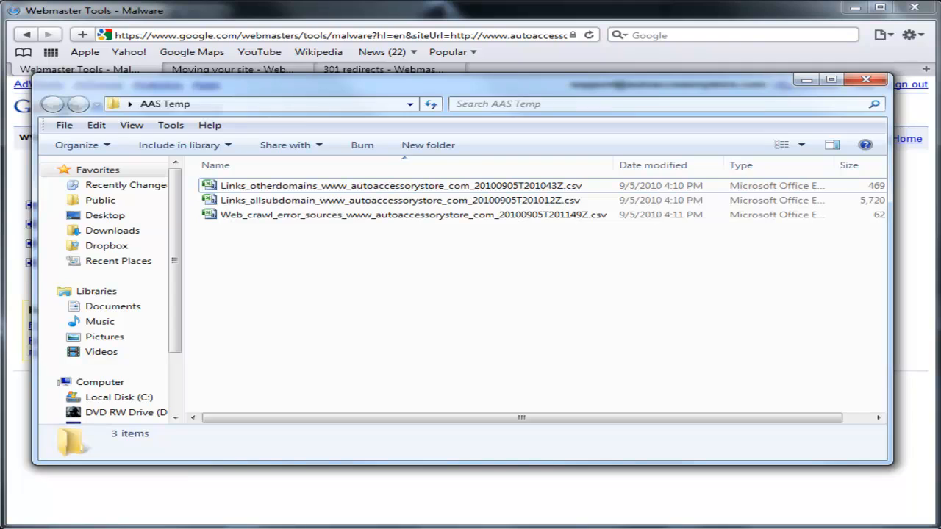
Open the Links_otherdomains CSV from the AAS Temp folder in Excel
double_click(400, 186)
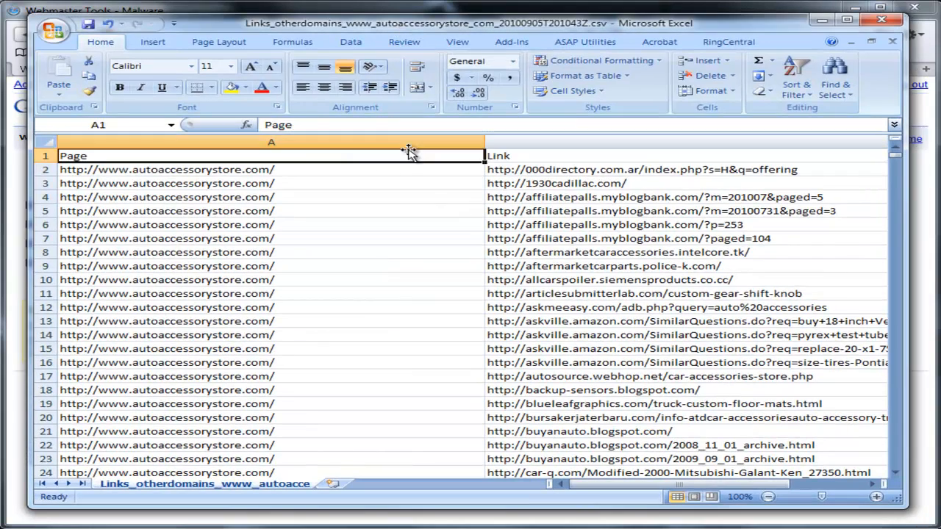
Create a new blank workbook to hold the copied Page column
click(54, 28)
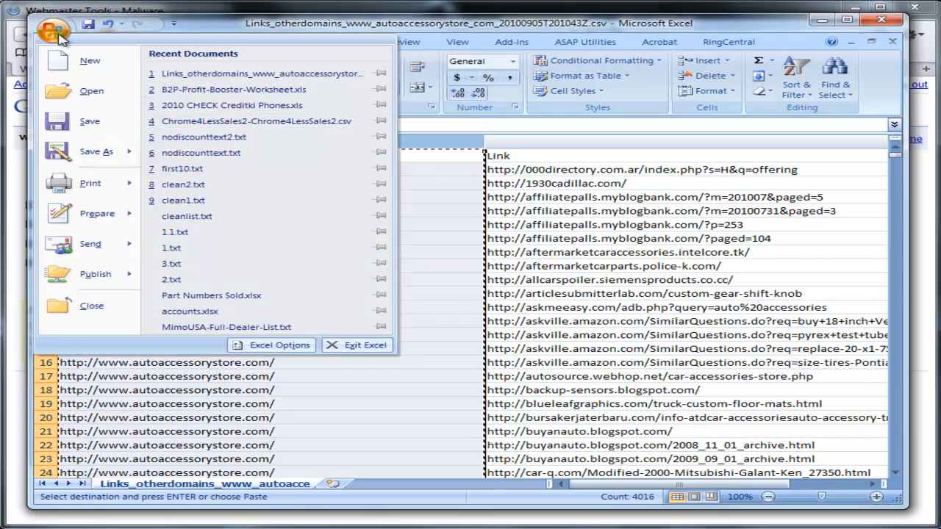
click(89, 61)
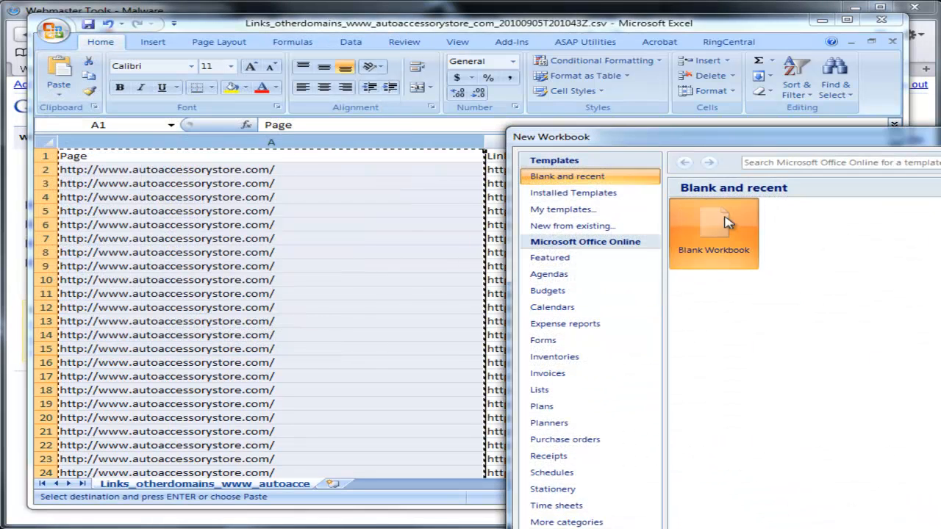
click(712, 228)
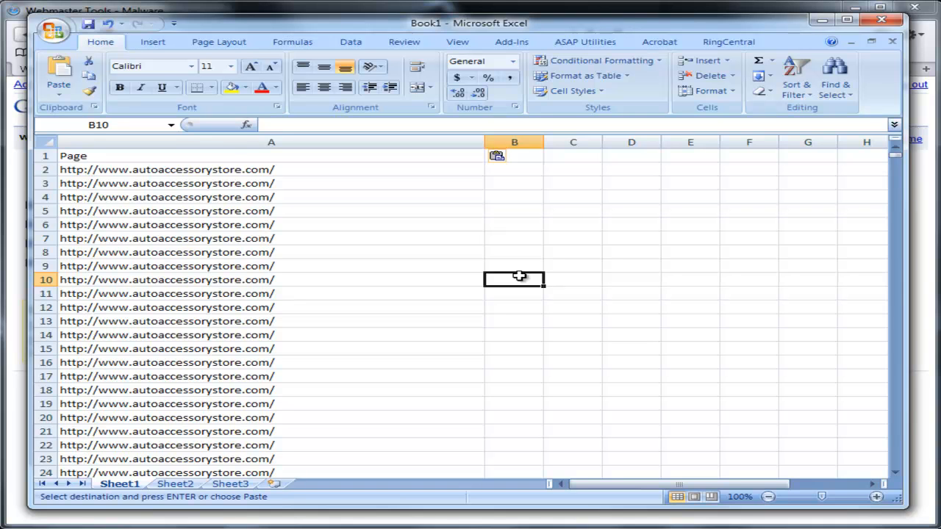
mouse_move(502, 507)
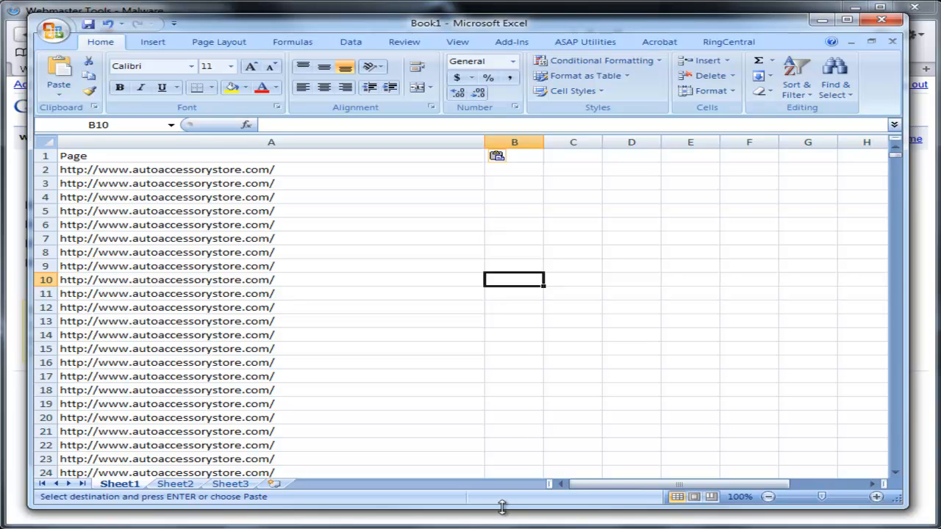
mouse_move(842, 494)
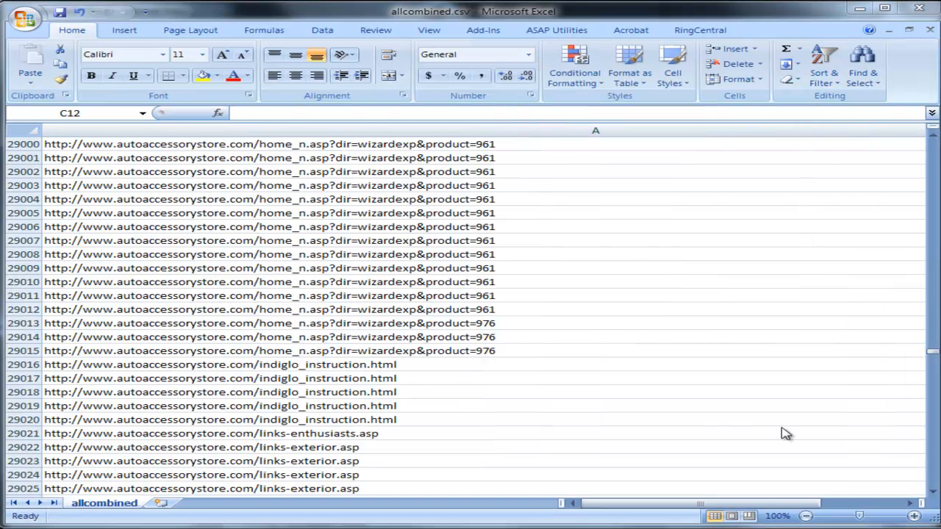
mouse_move(688, 309)
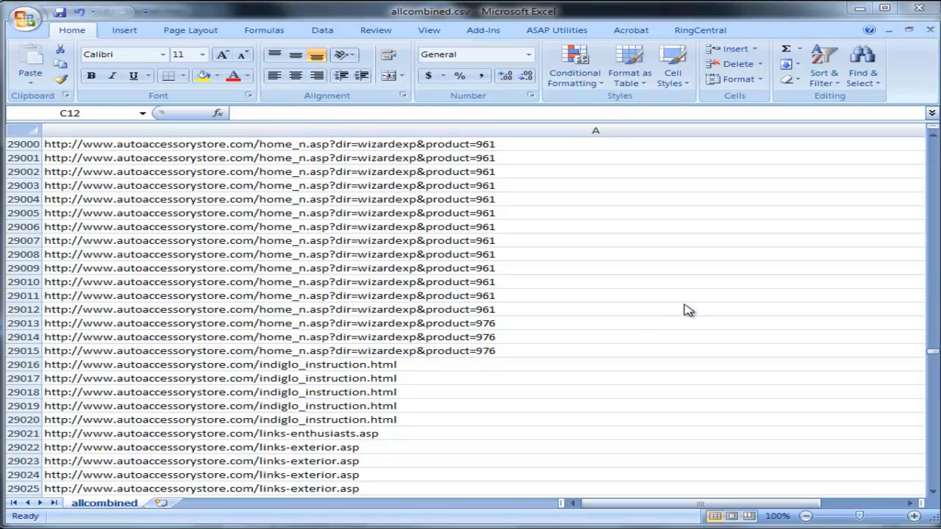
Scroll the allcombined.csv URL list to around row 29000
scroll(up, 3)
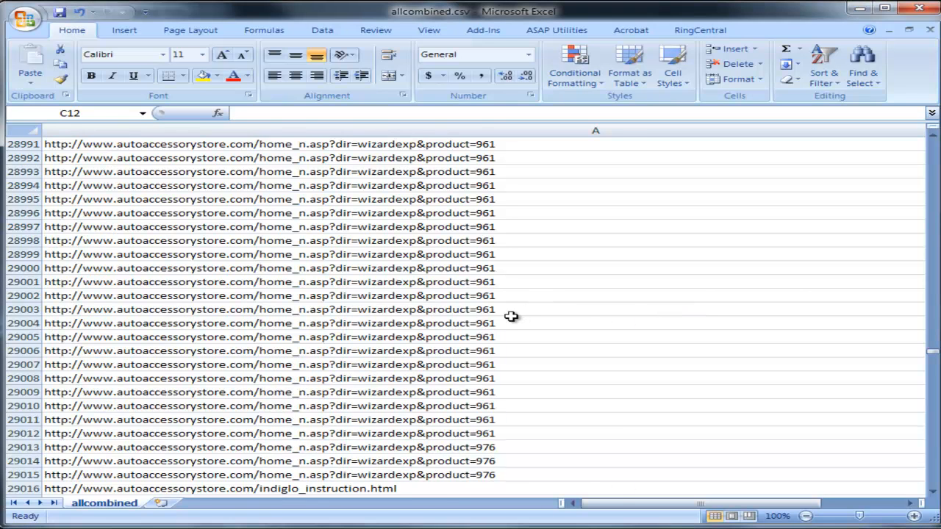
scroll(down, 3)
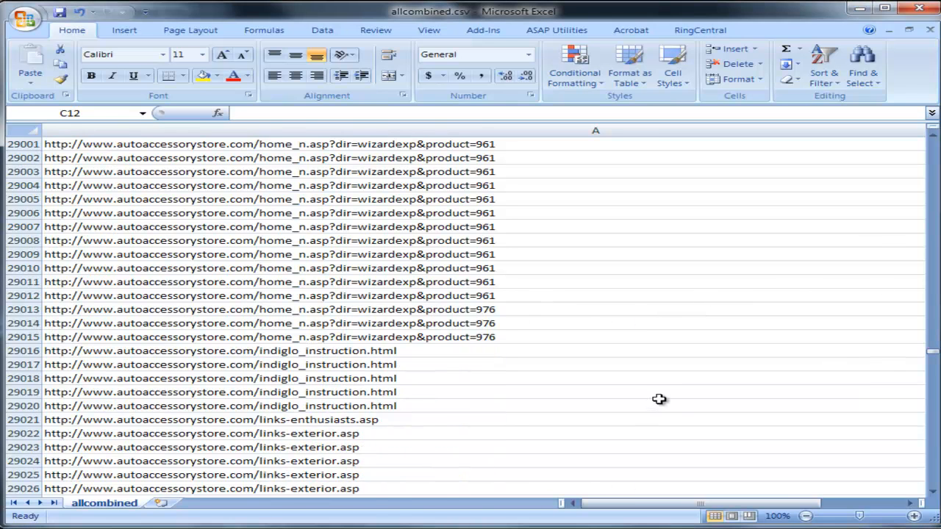
scroll(up, 3)
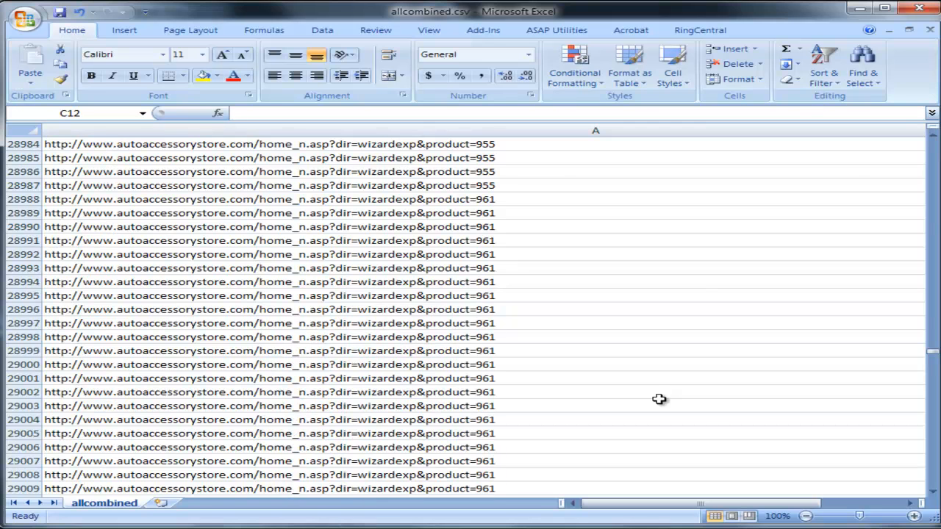
scroll(down, 3)
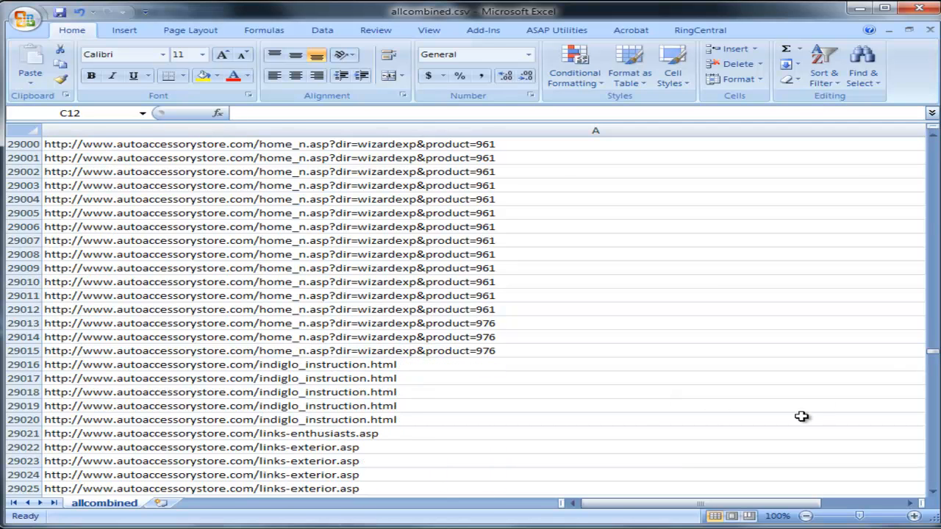
mouse_move(470, 354)
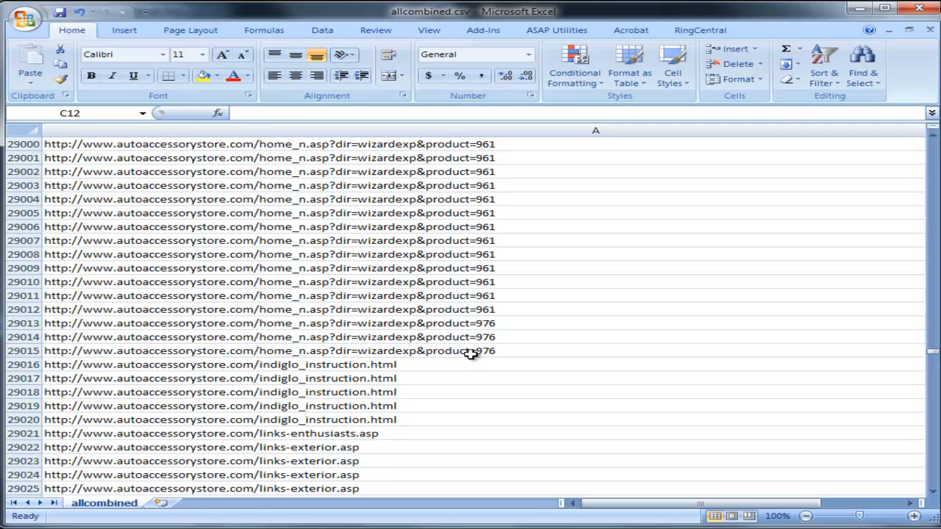
mouse_move(921, 352)
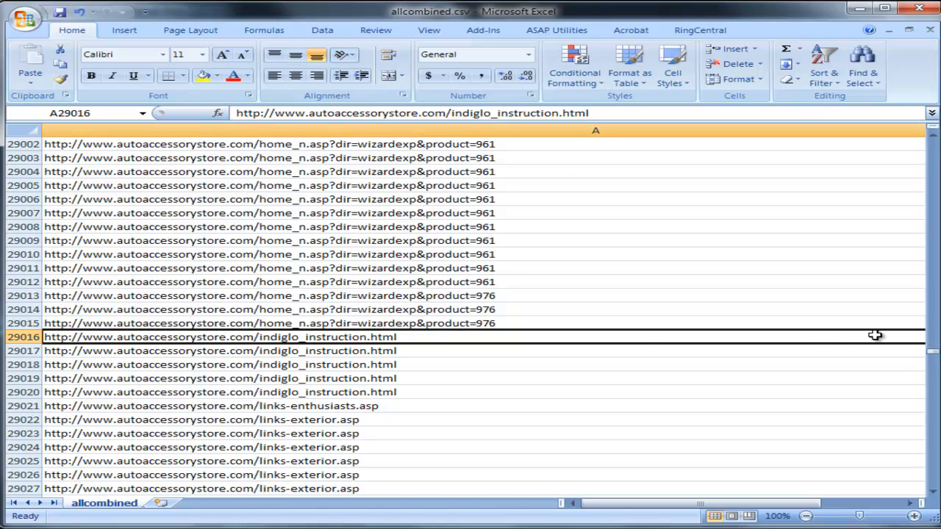
scroll(down, 3)
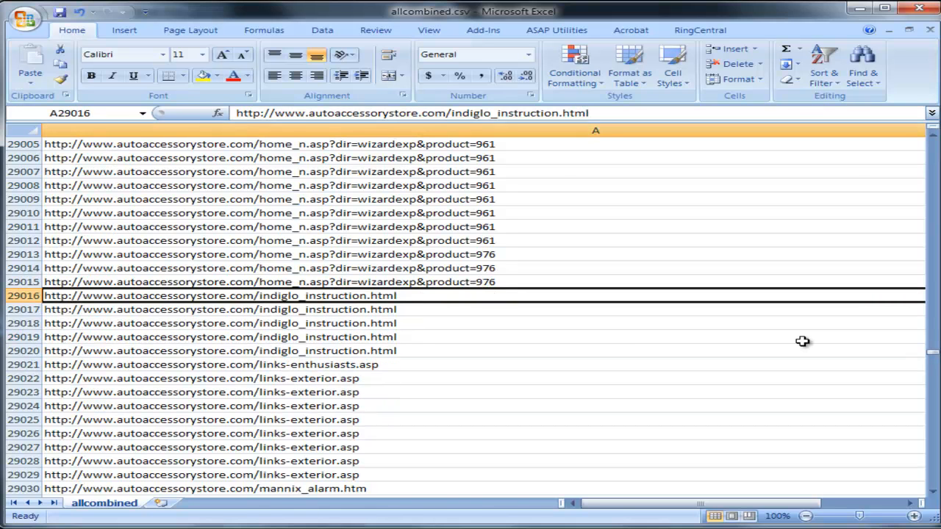
scroll(down, 3)
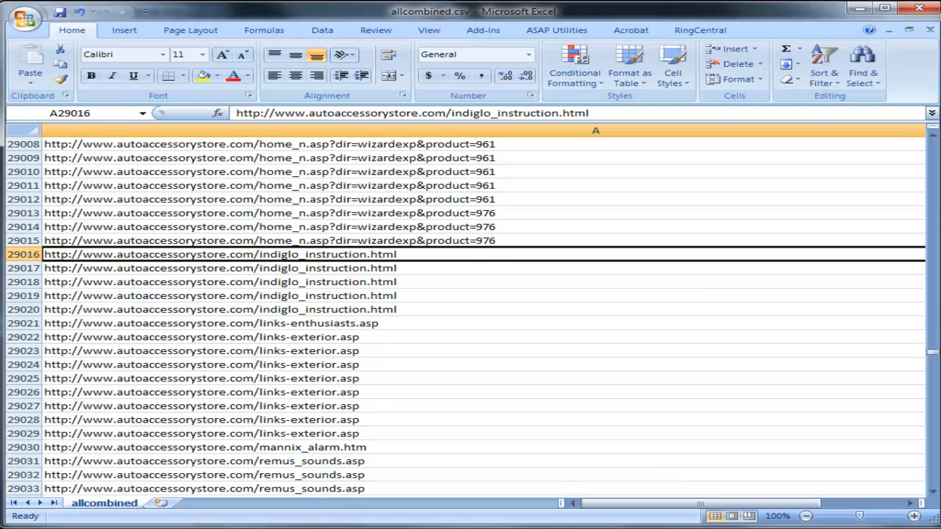
mouse_move(544, 328)
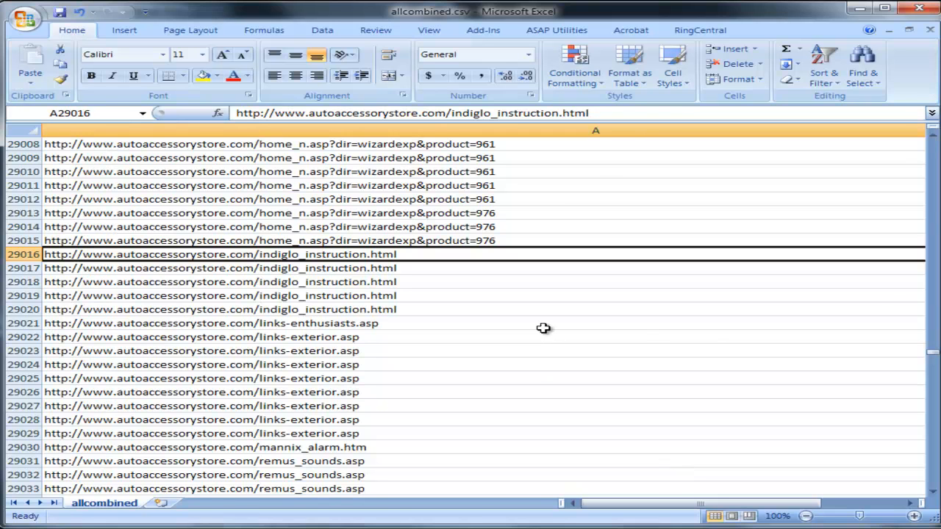
scroll(down, 3)
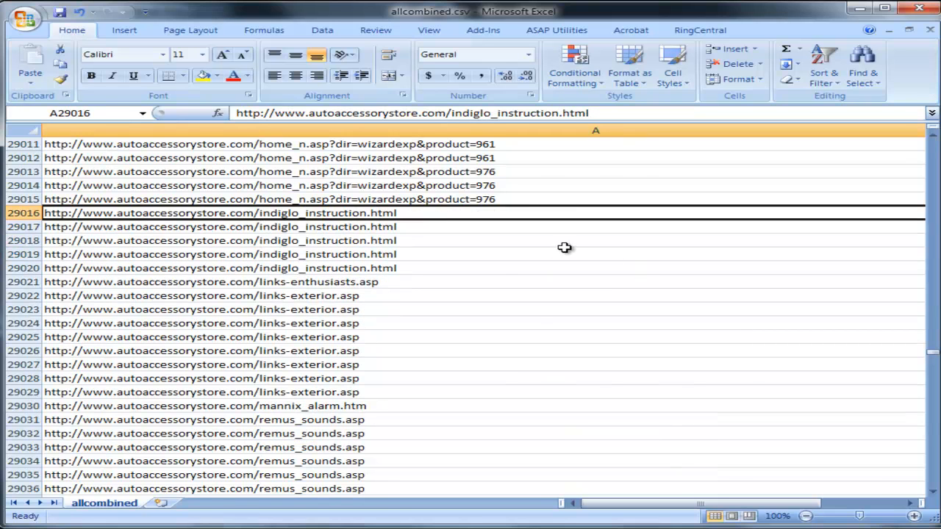
scroll(up, 3)
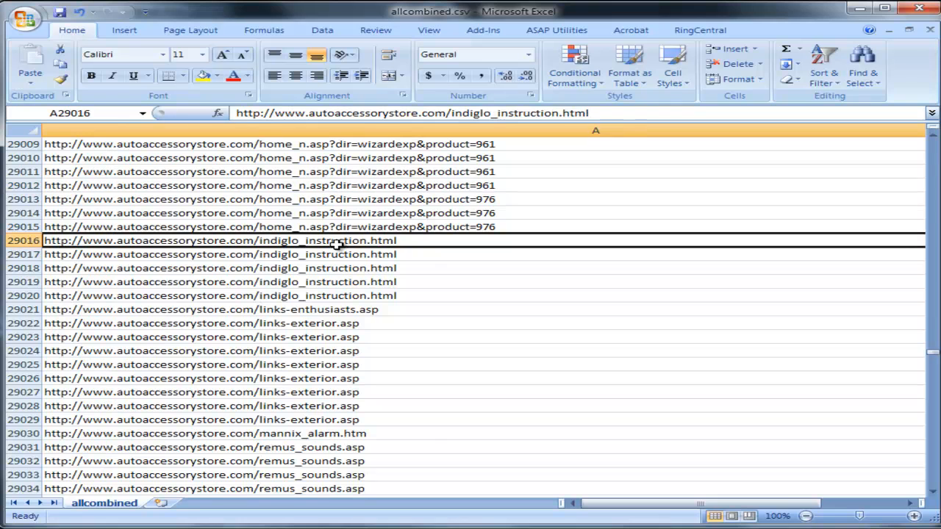
Select URLs from the indiglo_instruction row (29016) down to the list's end
click(220, 255)
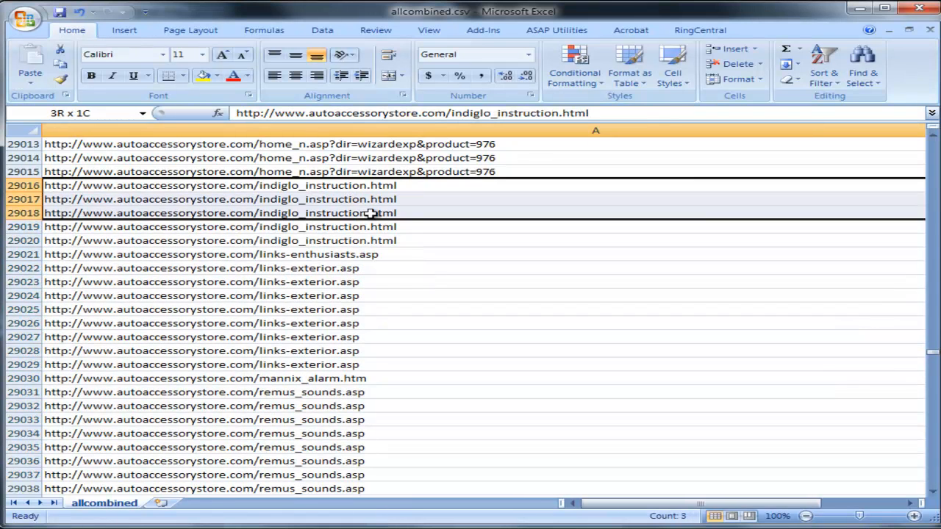
scroll(down, 3)
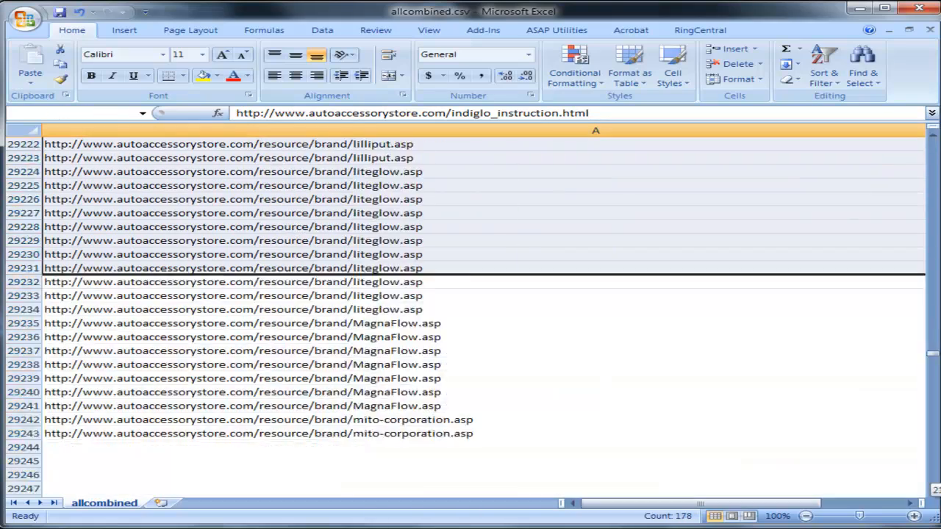
scroll(down, 3)
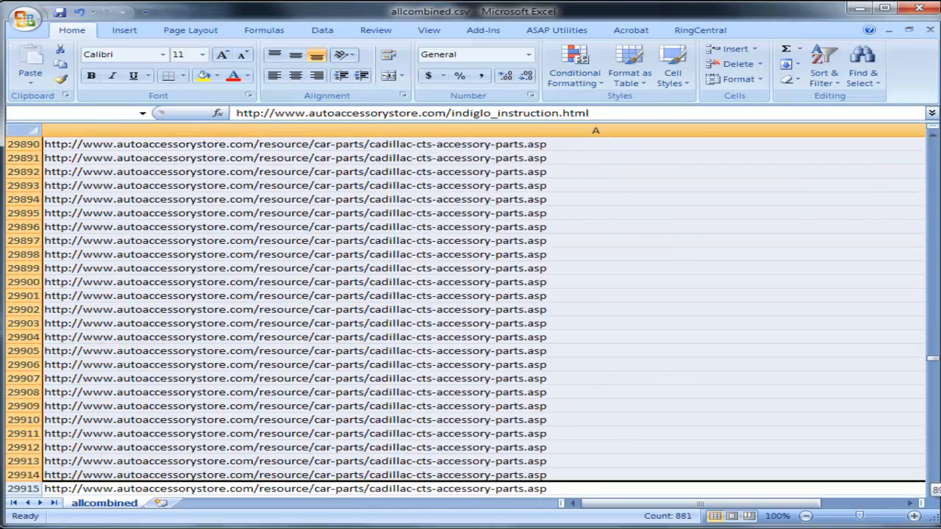
scroll(down, 3)
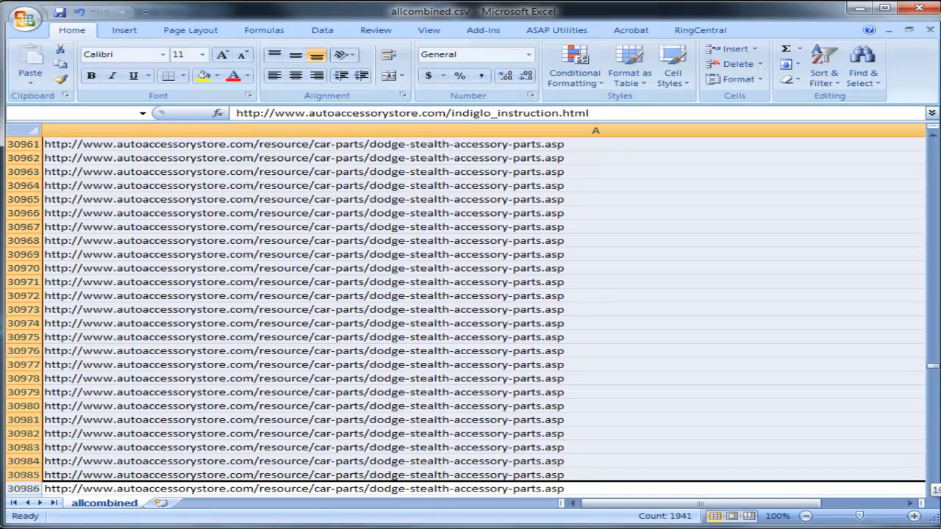
scroll(down, 3)
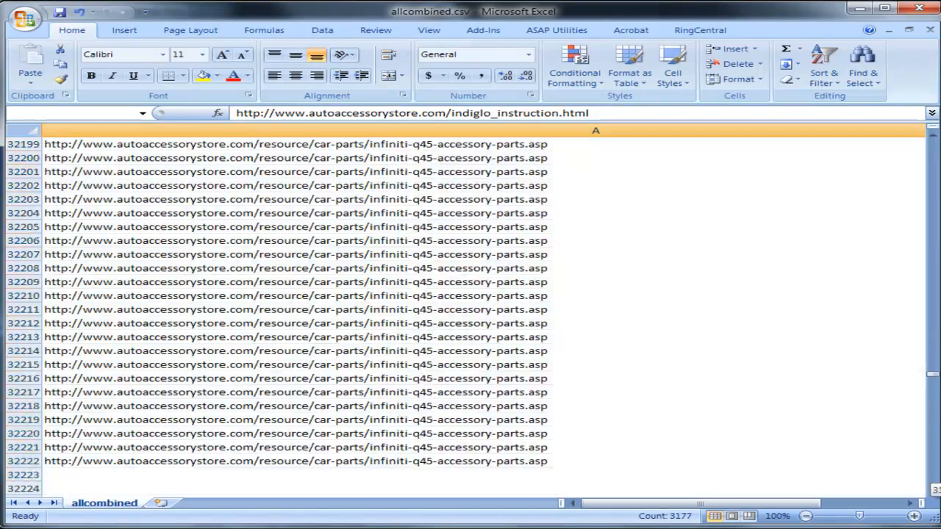
scroll(down, 3)
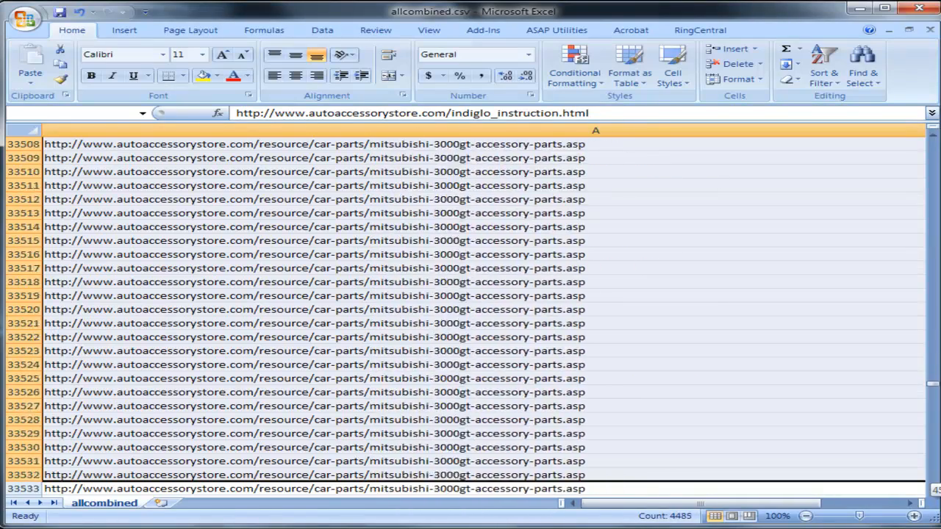
scroll(down, 3)
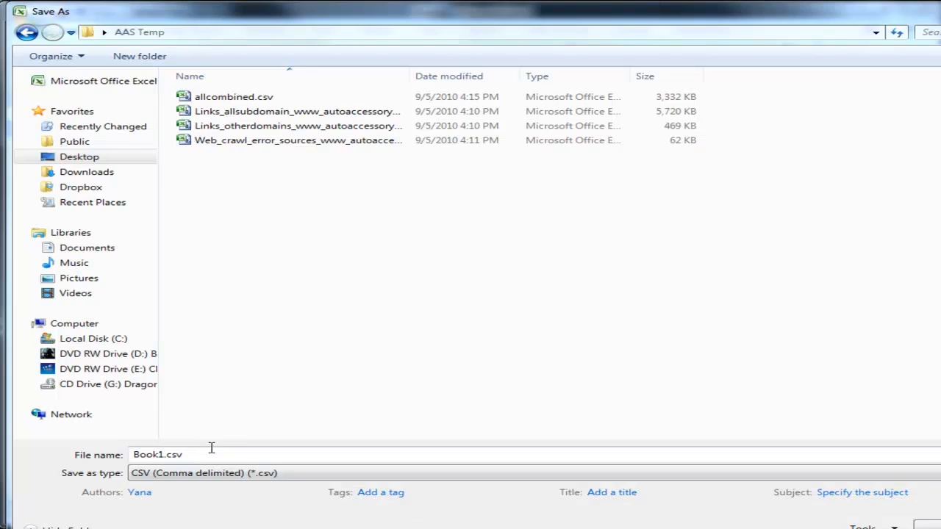
Save the cut page URLs as ARTICLES.csv and check the resulting sheet
triple_click(157, 454)
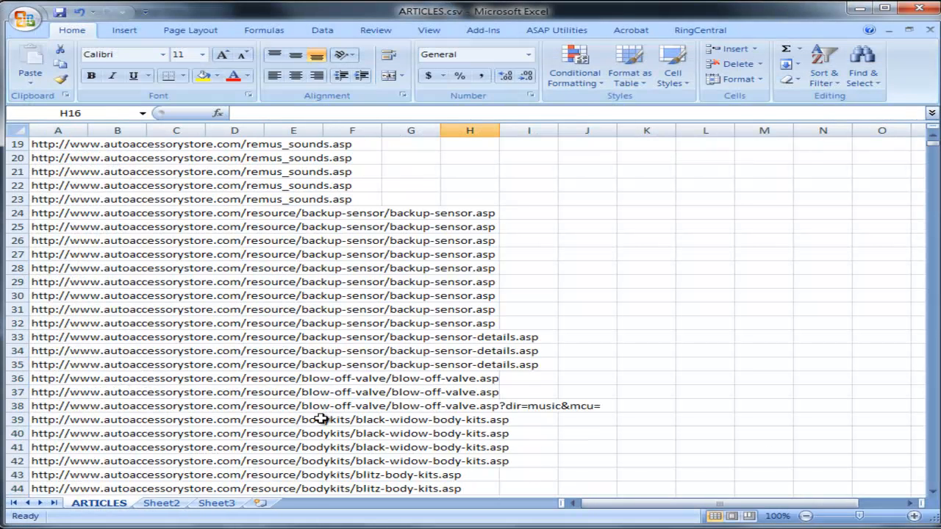
scroll(up, 3)
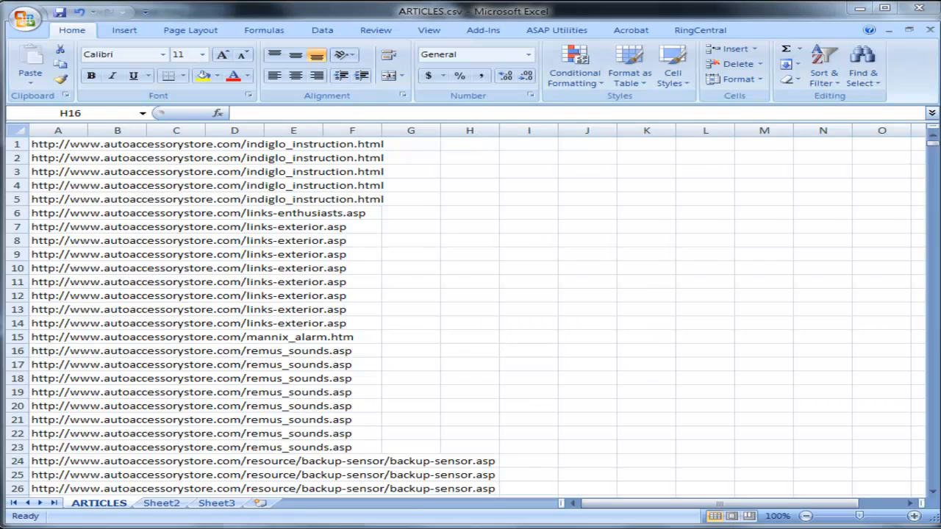
click(24, 20)
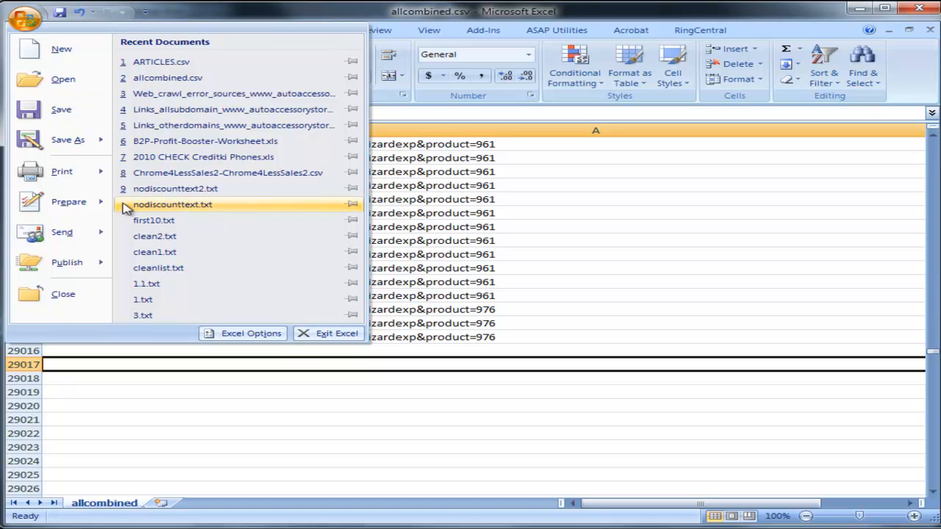
Save the remaining product URLs, ending at row 29015, as PRODUCTS.csv
click(66, 139)
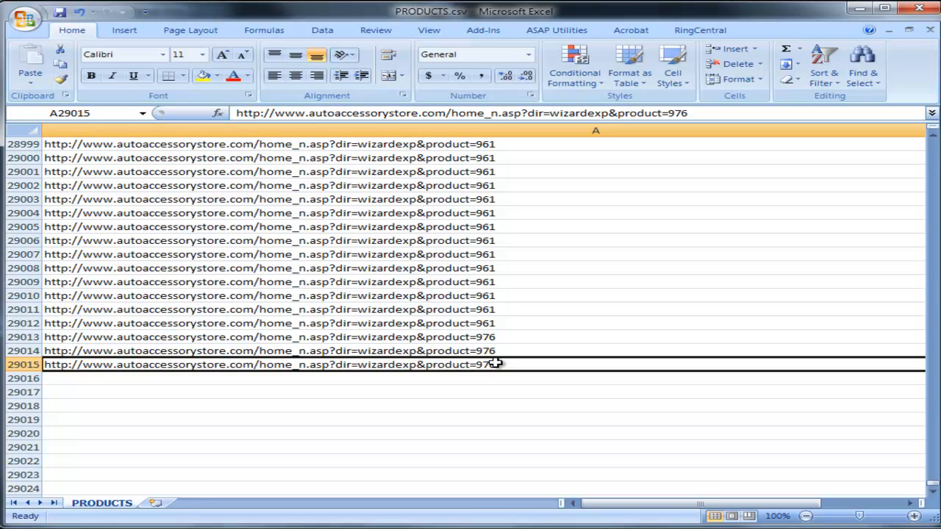
mouse_move(674, 453)
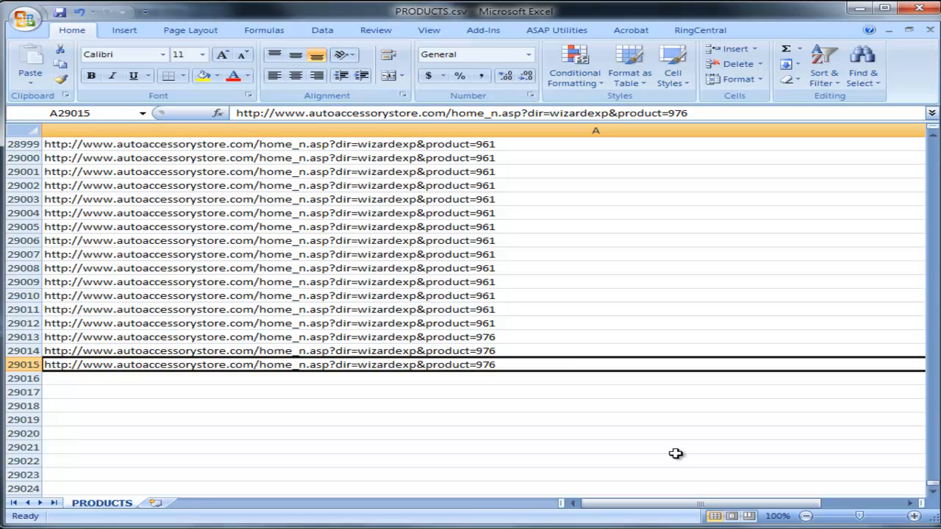
mouse_move(670, 382)
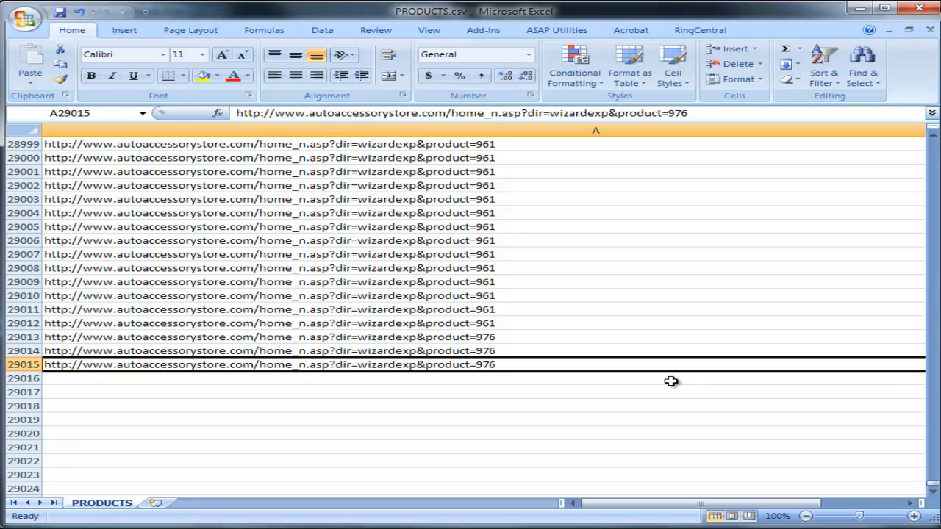
key(ctrl+Home)
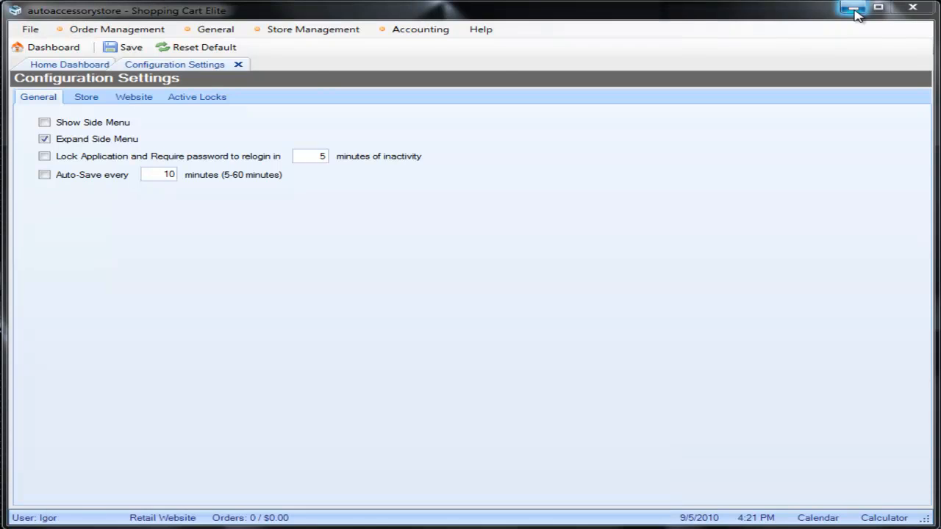
mouse_move(170, 20)
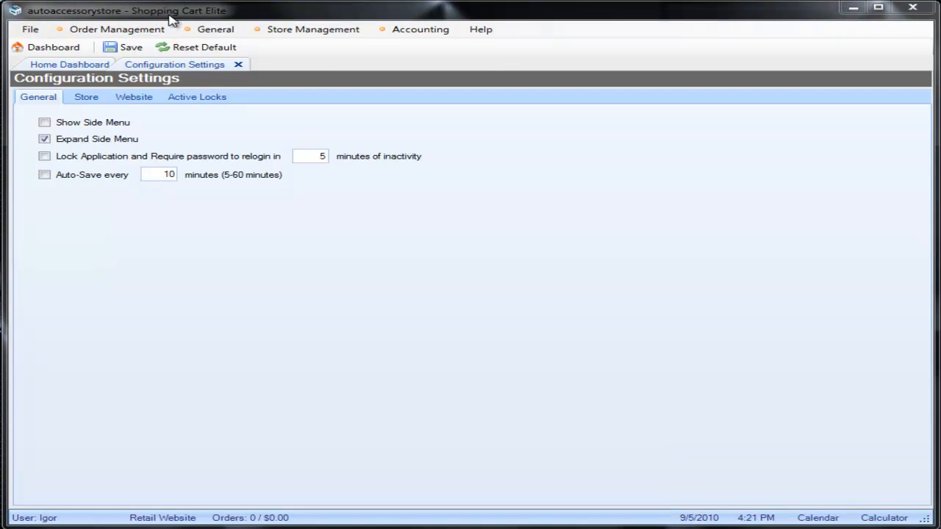
mouse_move(176, 16)
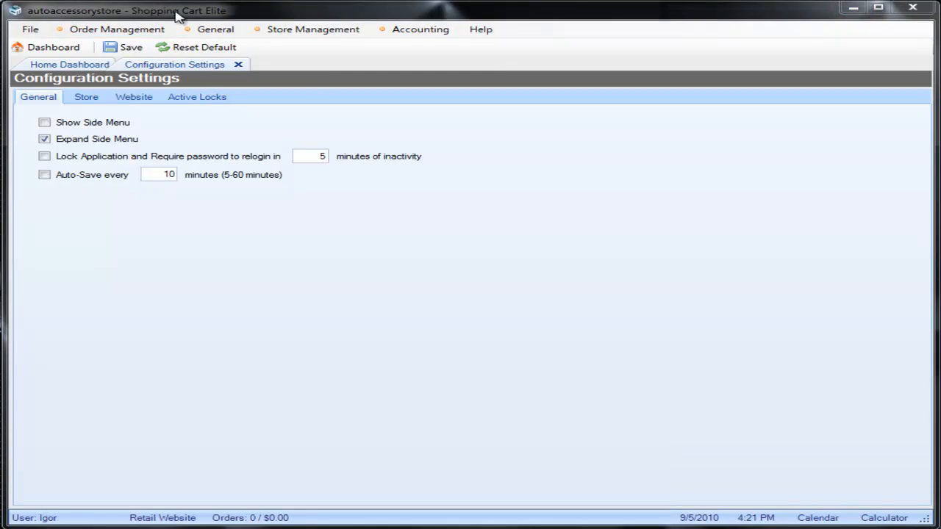
mouse_move(193, 81)
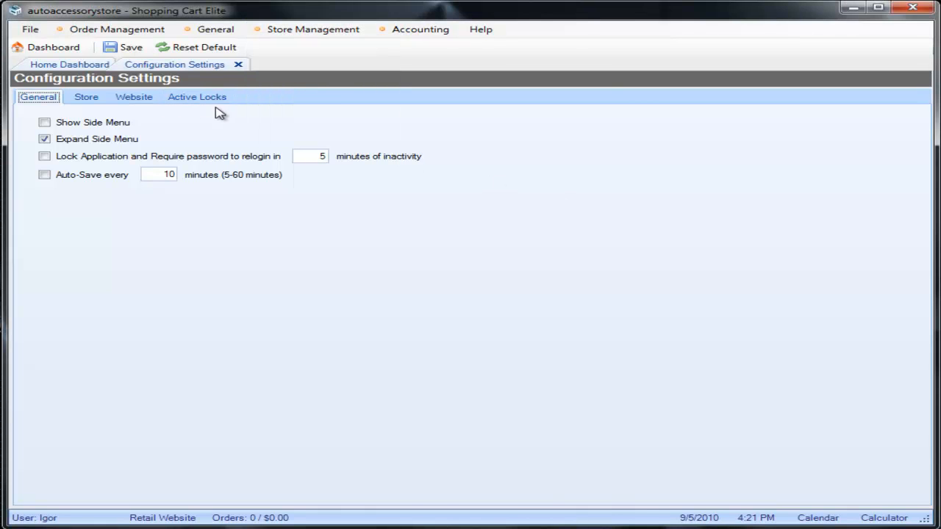
Switch to the Website settings tab and select 404 Redirects in the left tree
click(133, 96)
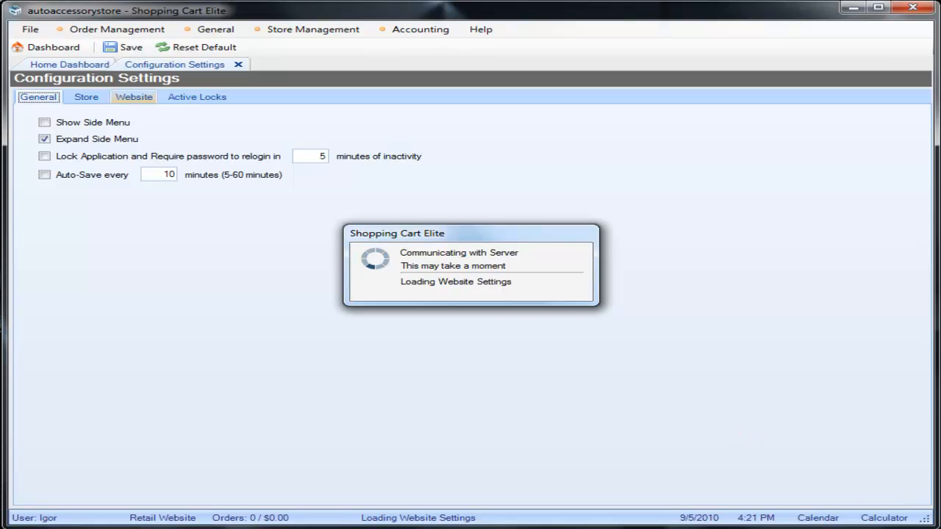
click(133, 97)
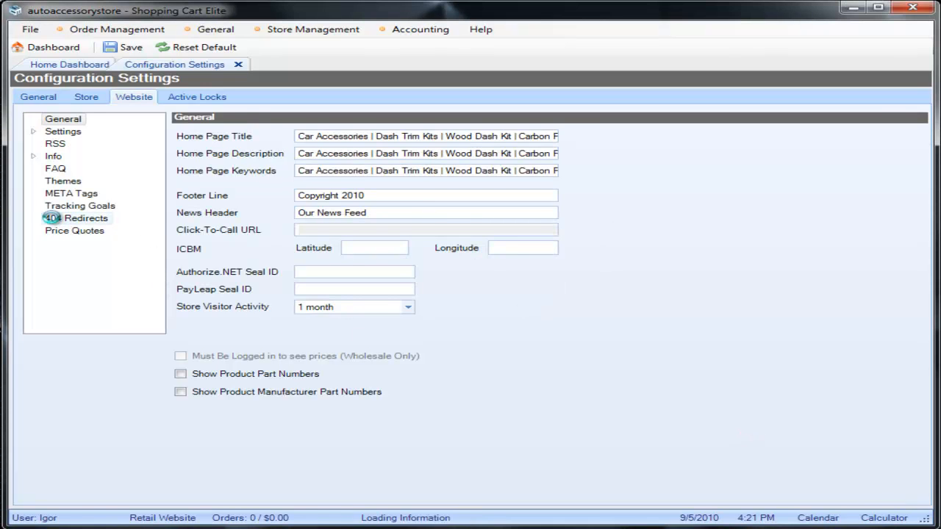
click(76, 217)
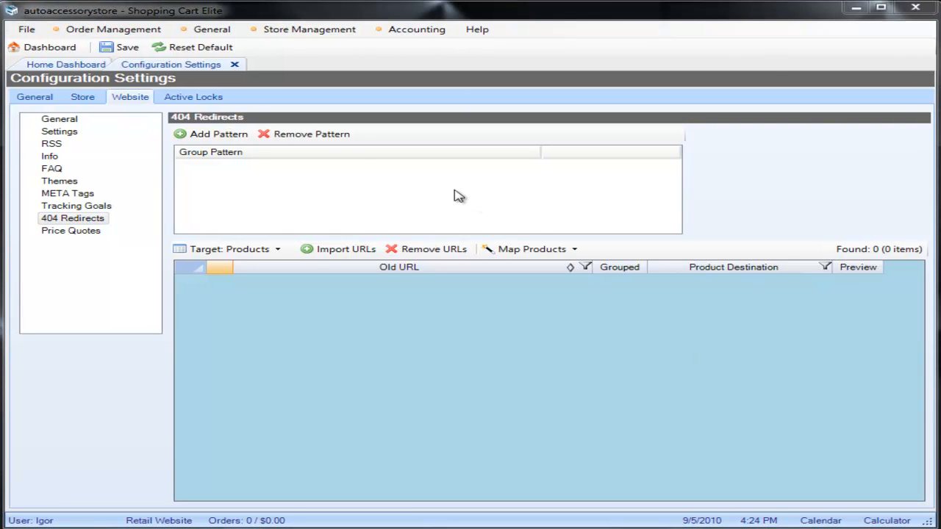
mouse_move(338, 248)
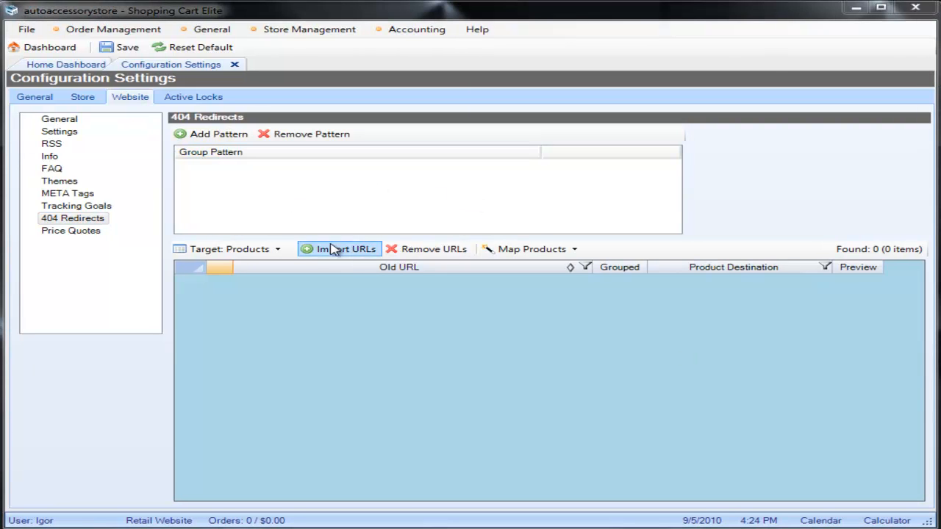
mouse_move(711, 252)
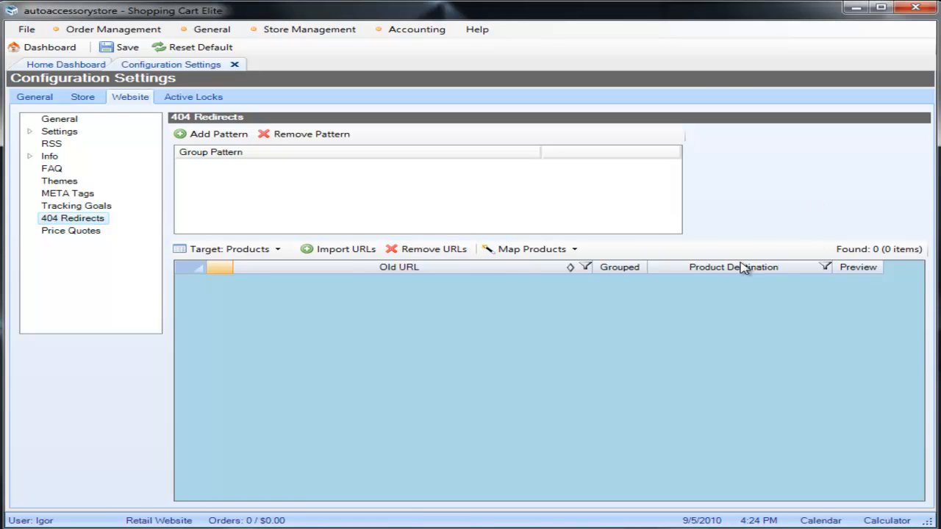
click(277, 249)
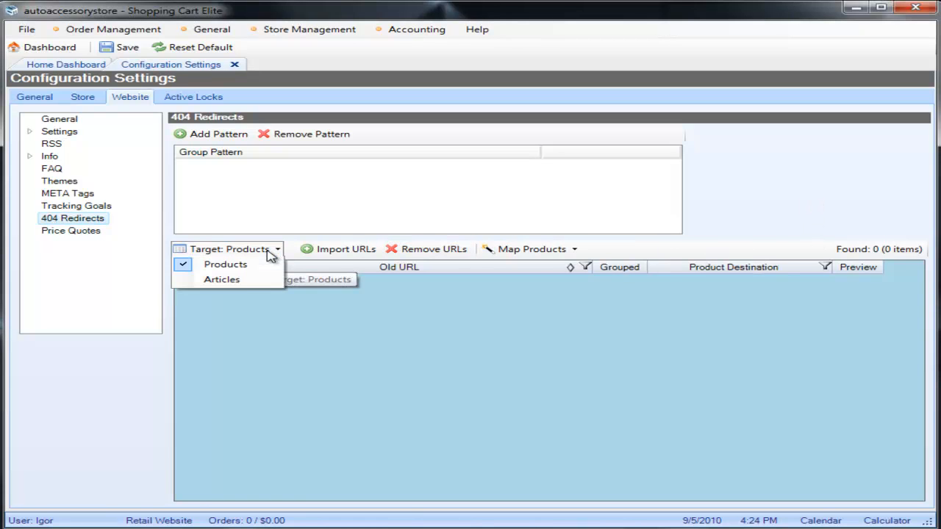
mouse_move(237, 265)
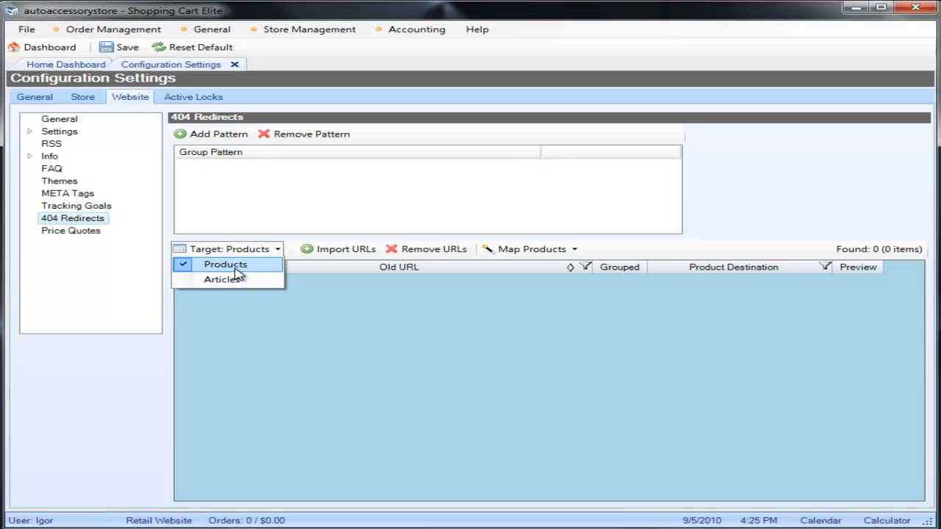
click(225, 264)
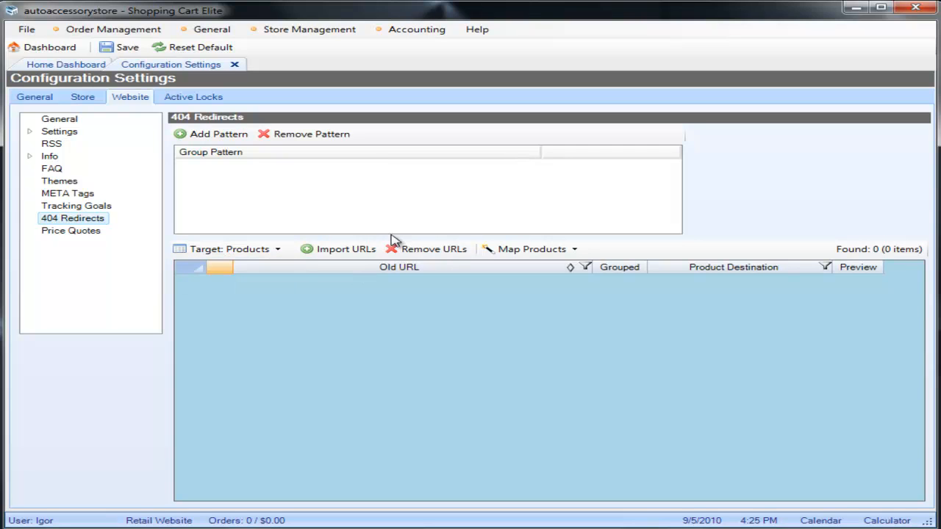
mouse_move(426, 249)
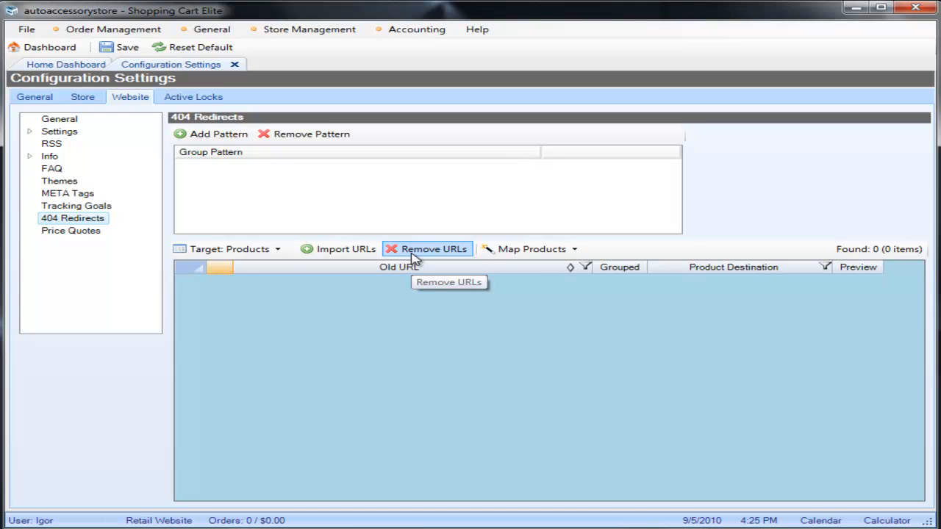
click(530, 248)
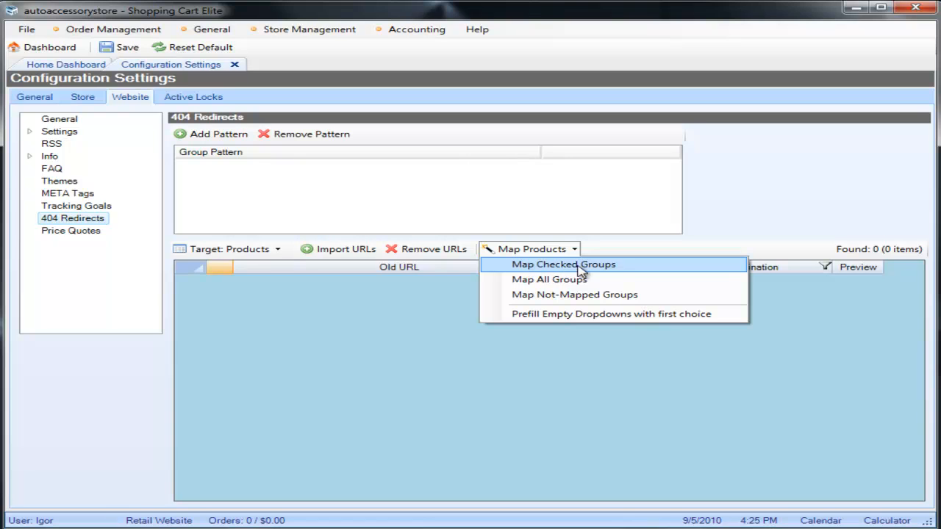
mouse_move(603, 283)
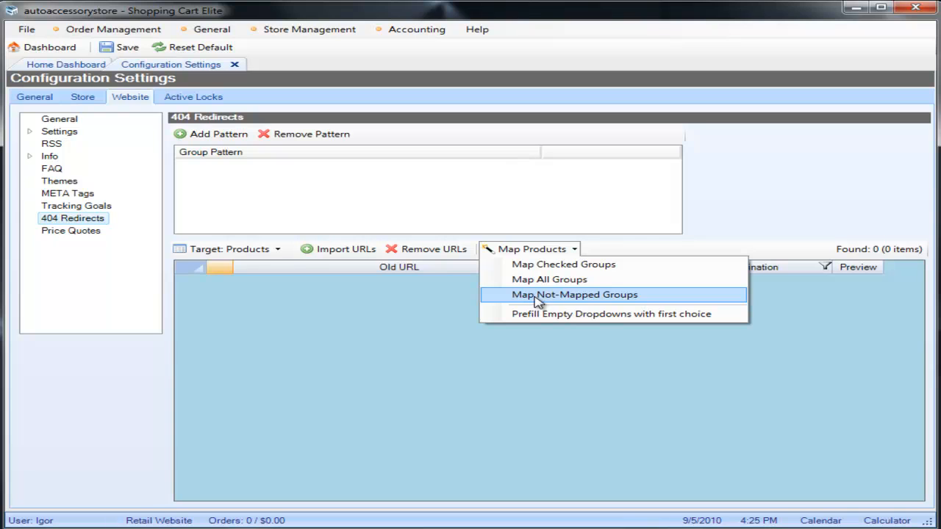
mouse_move(563, 264)
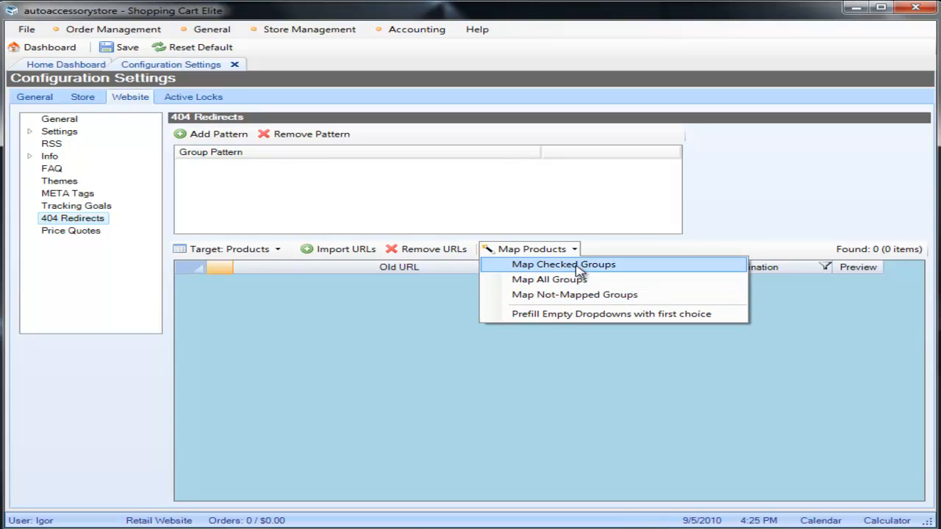
mouse_move(358, 301)
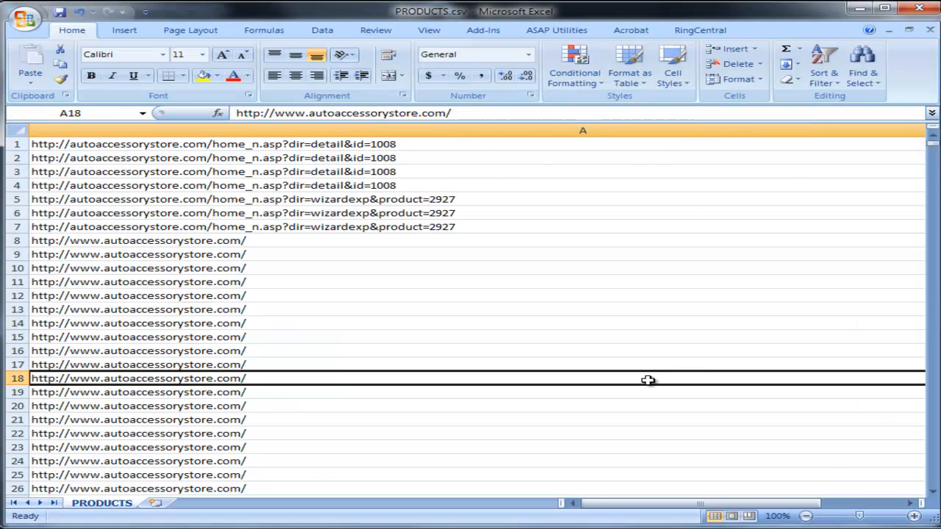
scroll(down, 3)
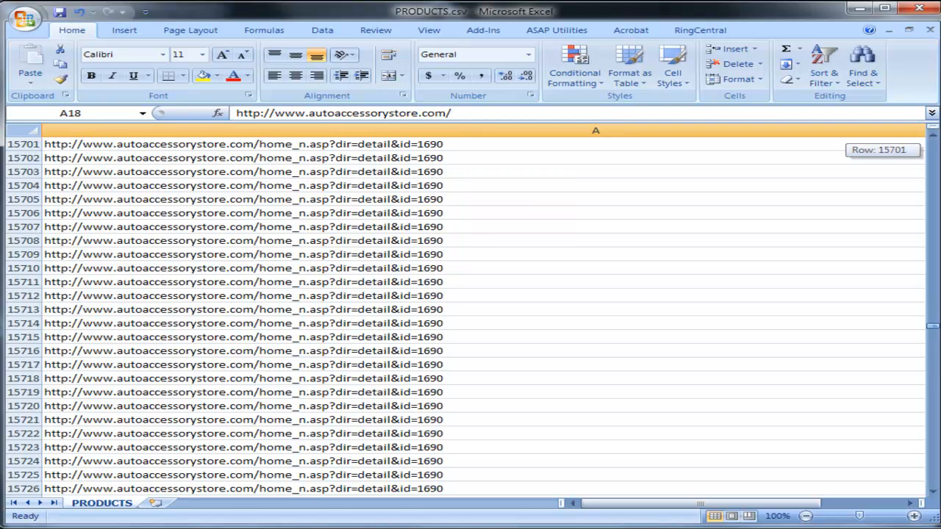
scroll(down, 3)
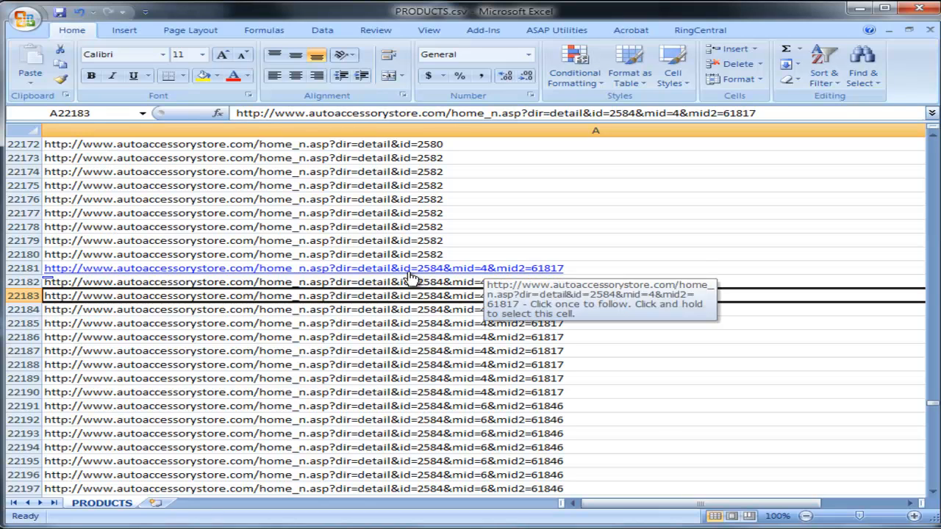
mouse_move(454, 278)
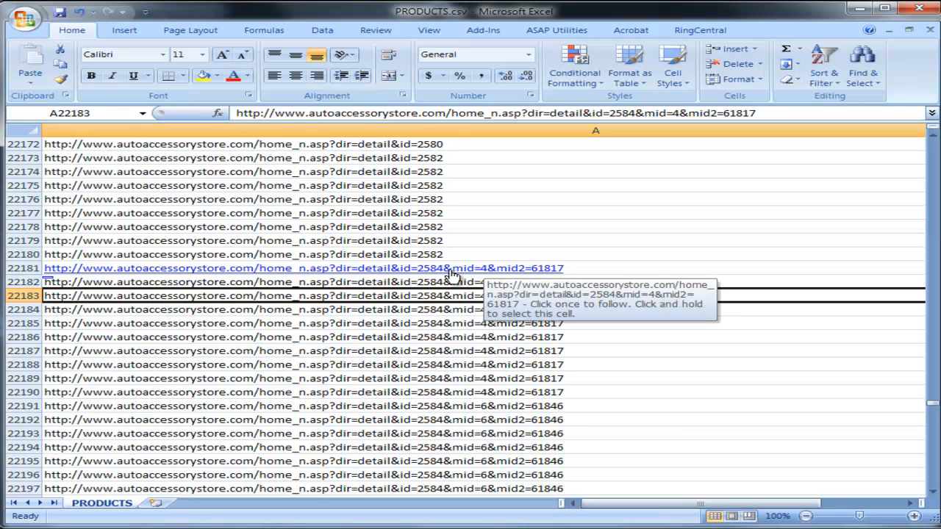
scroll(down, 3)
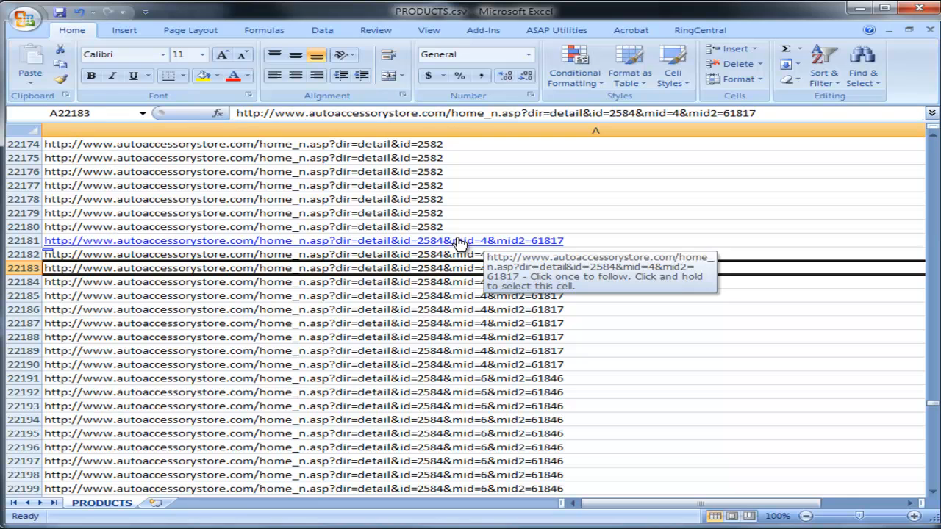
mouse_move(553, 242)
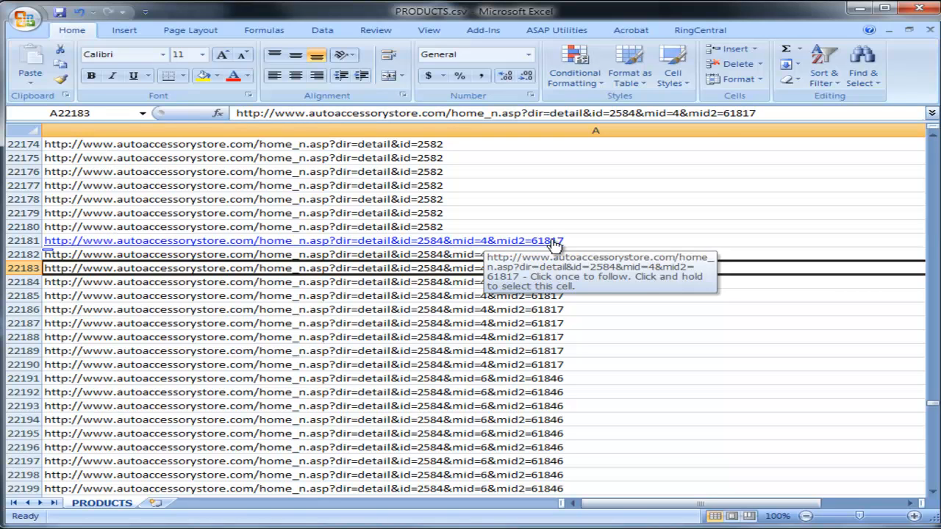
mouse_move(608, 249)
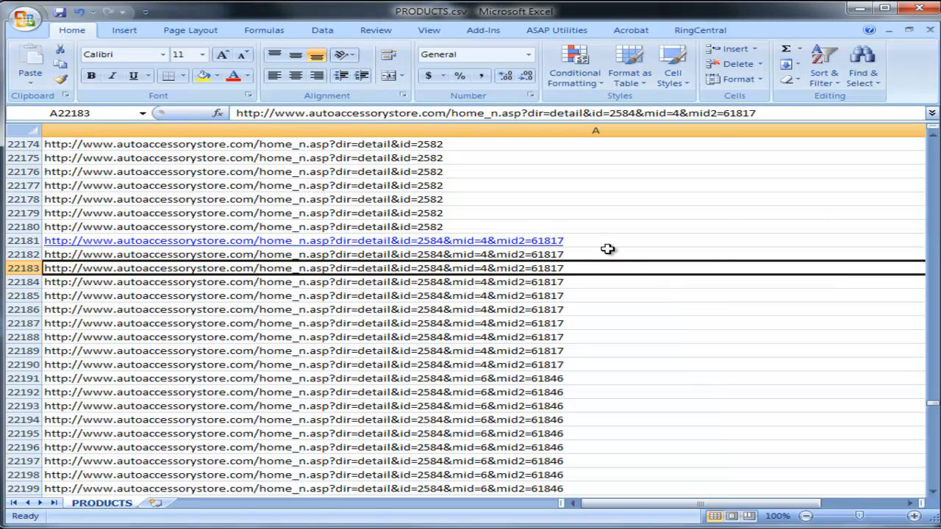
click(243, 213)
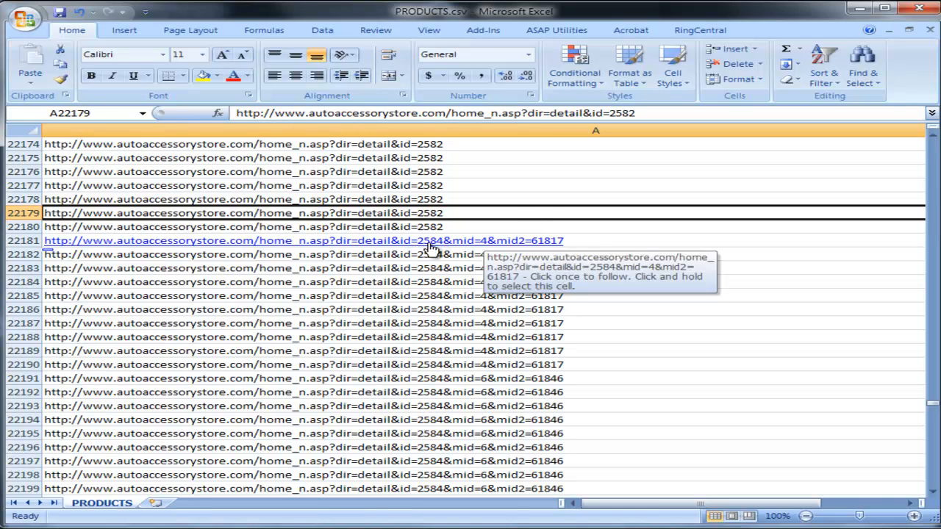
mouse_move(448, 248)
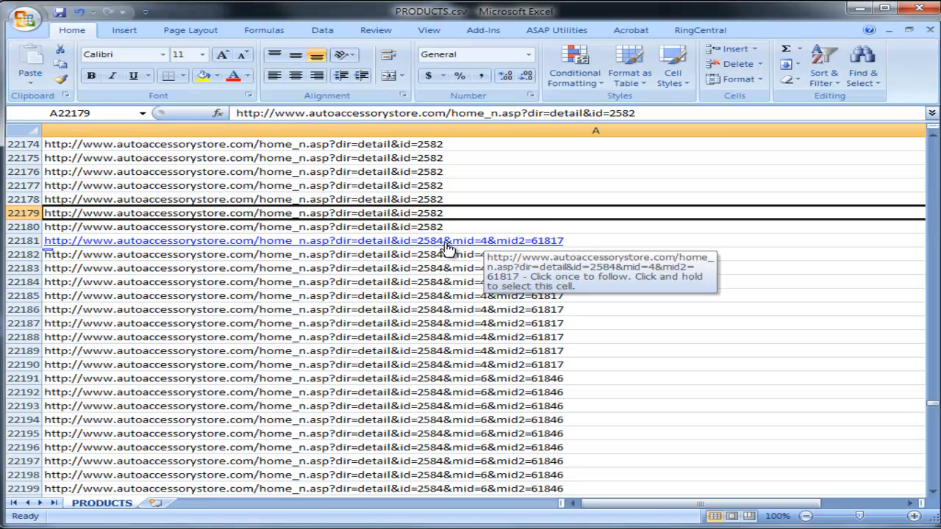
mouse_move(577, 241)
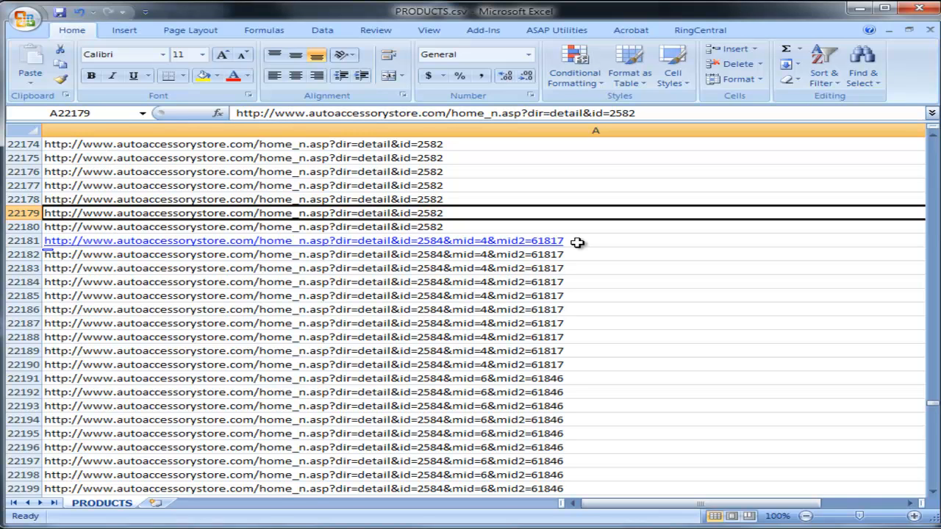
click(294, 267)
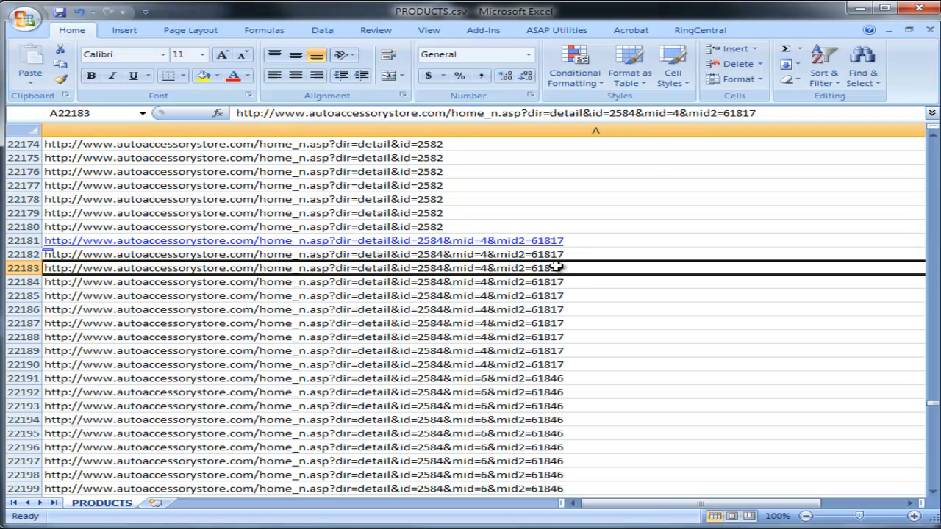
click(294, 253)
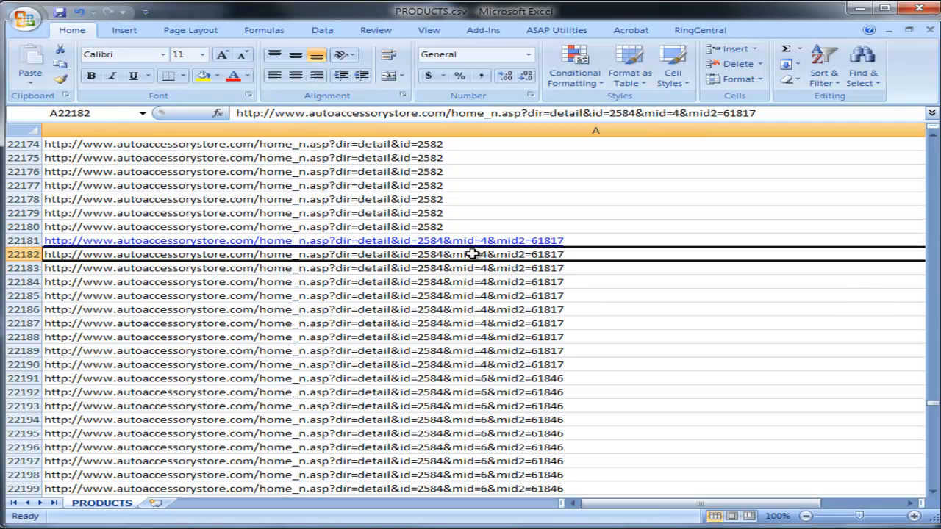
mouse_move(478, 240)
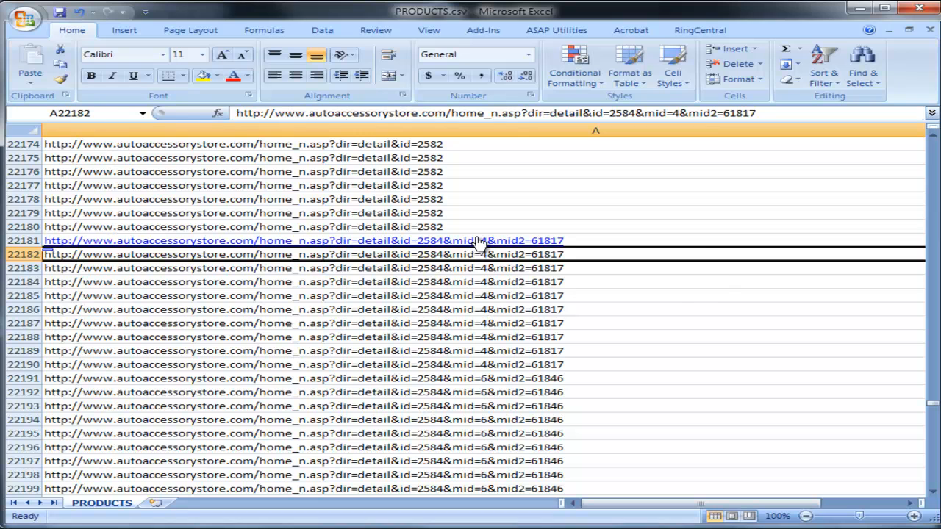
mouse_move(517, 254)
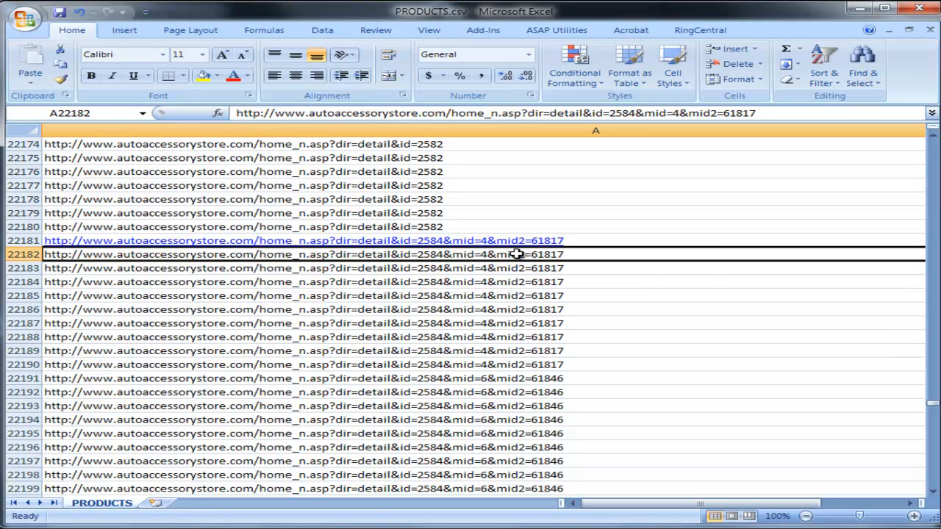
scroll(down, 3)
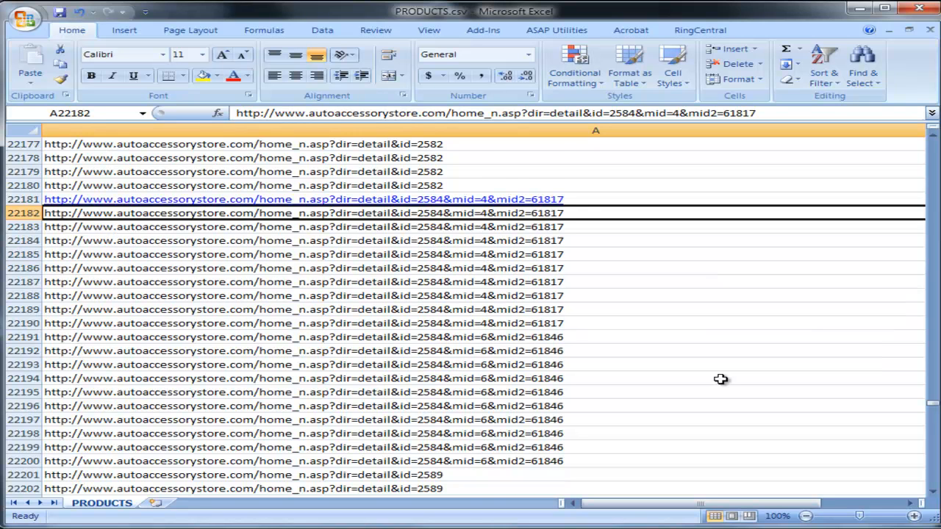
scroll(down, 3)
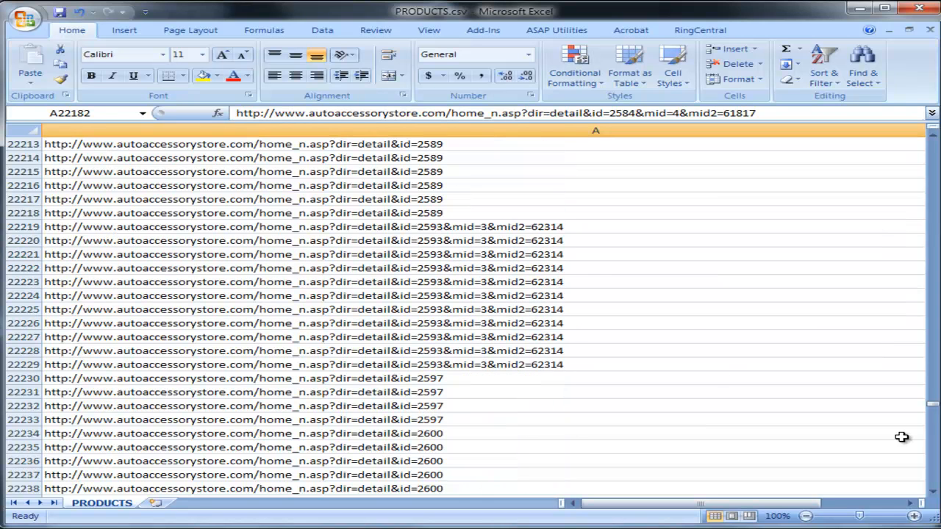
scroll(down, 3)
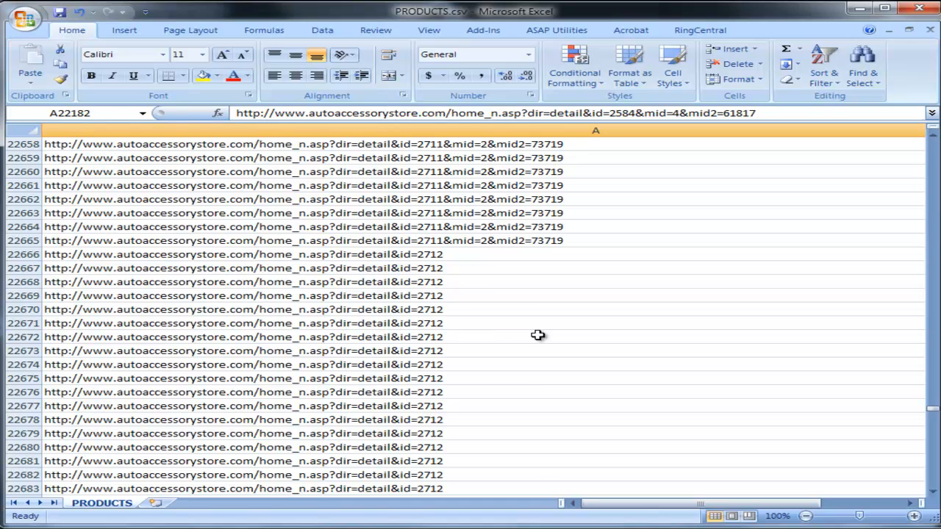
scroll(down, 3)
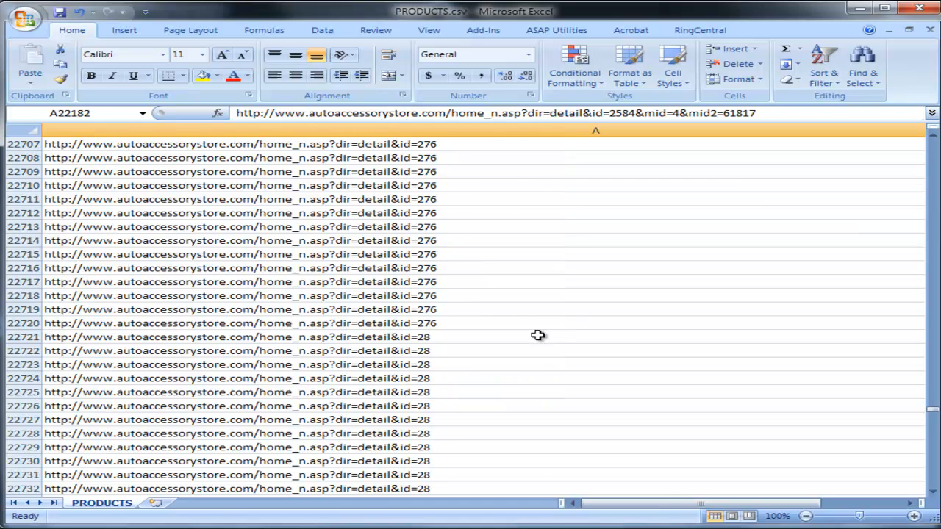
scroll(down, 3)
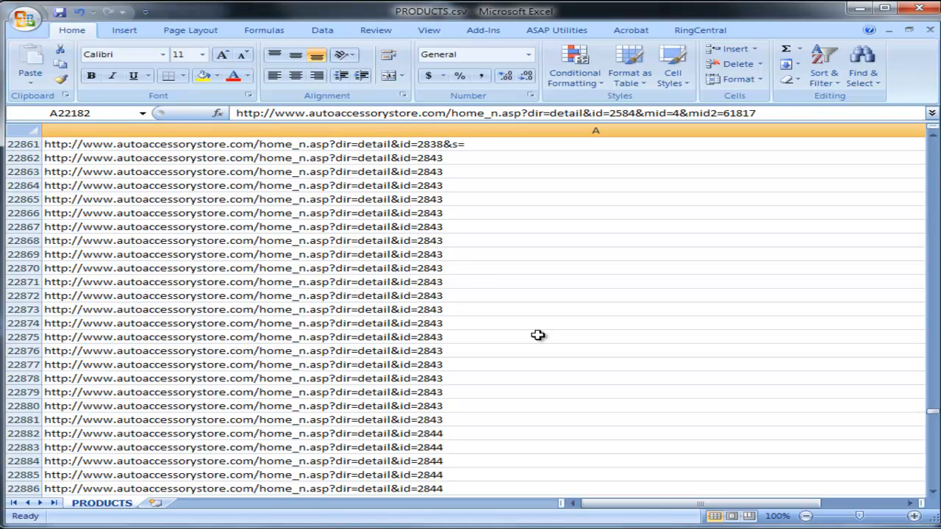
scroll(up, 3)
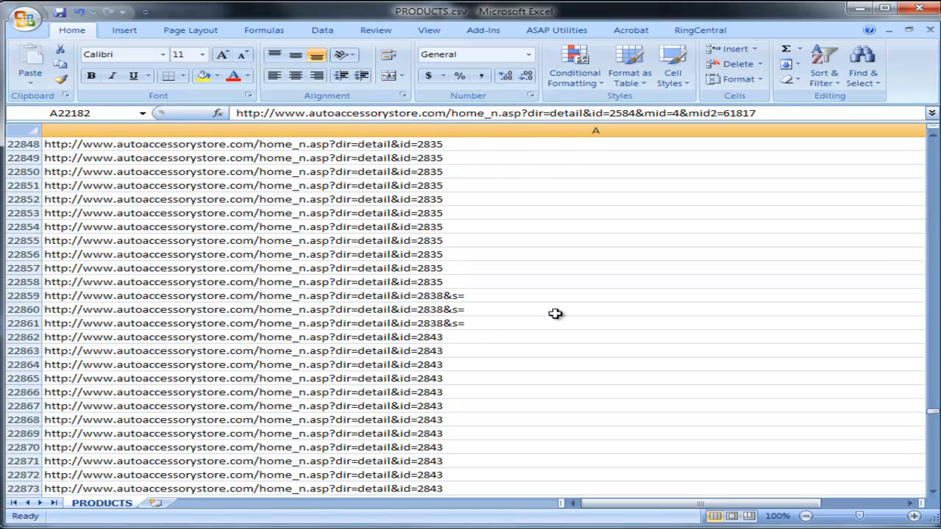
scroll(up, 3)
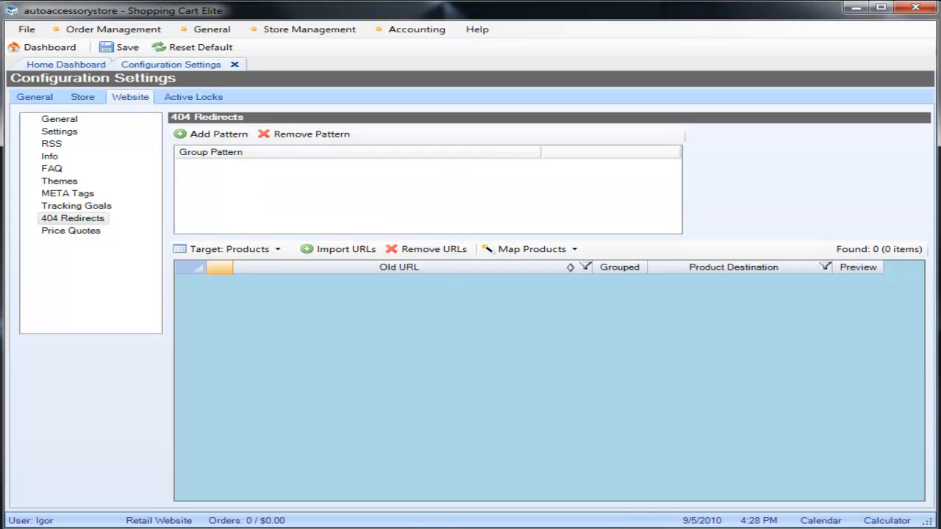
Import the old URL file, filling the redirect list with 1309 URLs pointing to Home Page
click(344, 248)
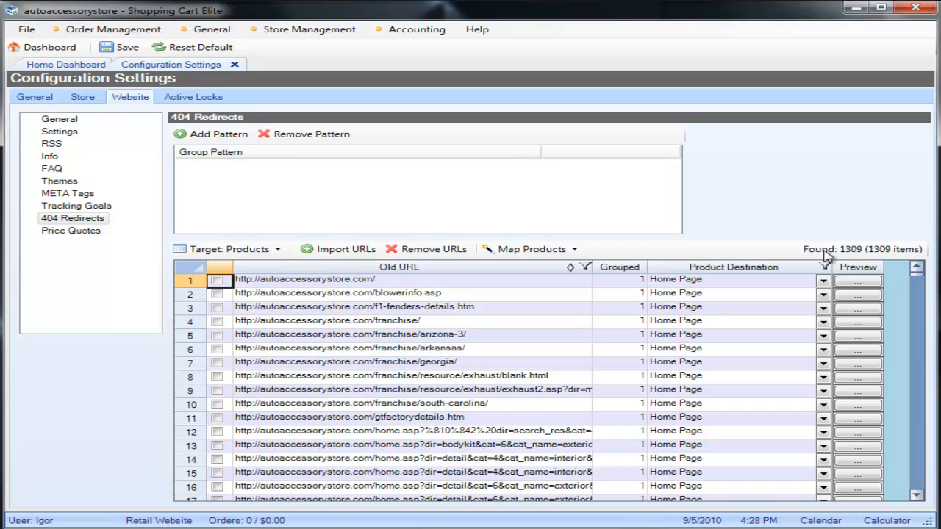
mouse_move(887, 520)
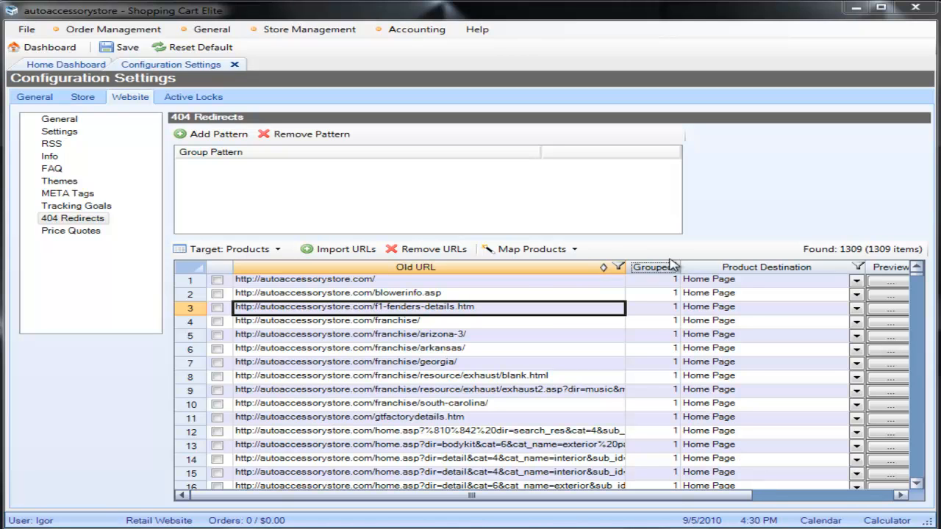
Choose Map All Groups from Map Products, then select an old URL row
click(531, 249)
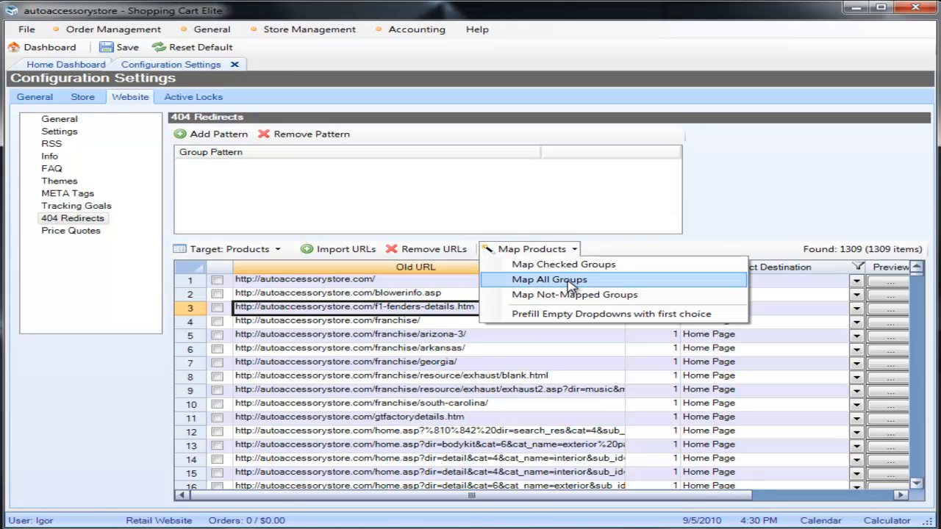
mouse_move(434, 286)
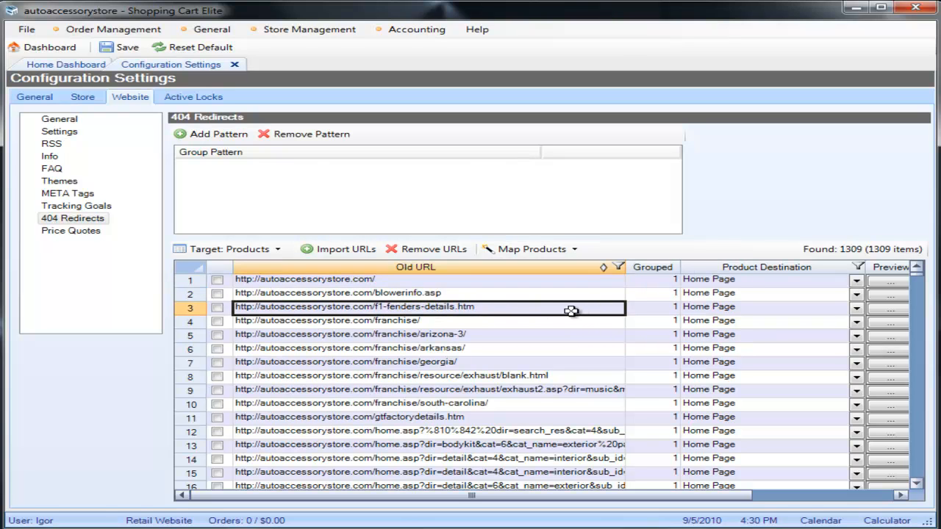
mouse_move(722, 319)
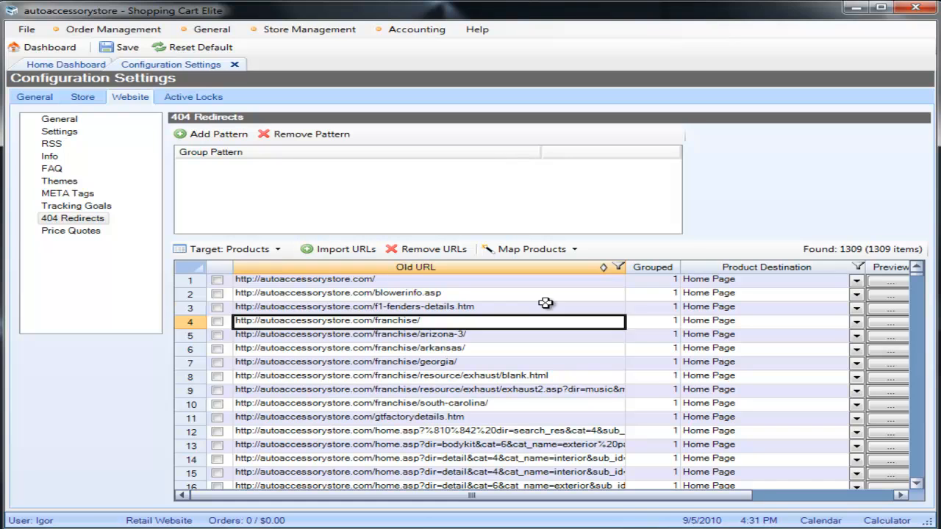
click(856, 306)
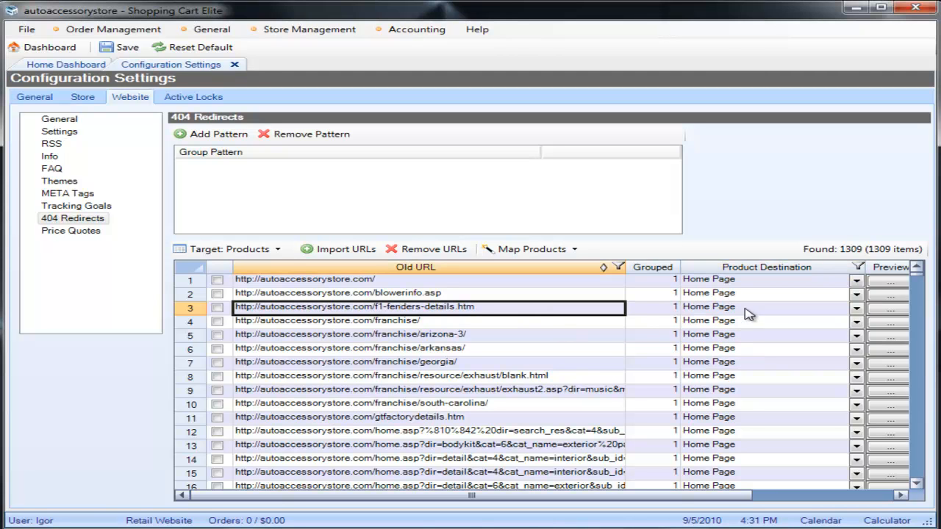
mouse_move(766, 318)
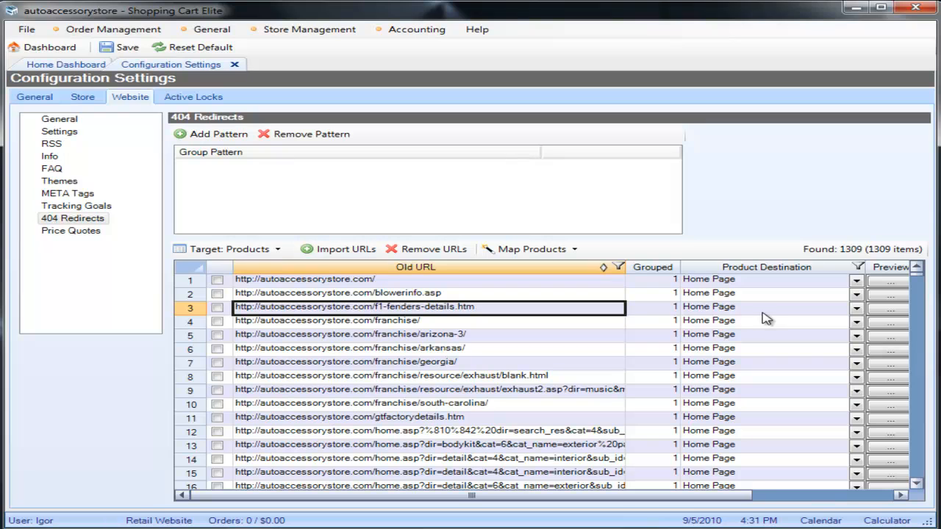
click(856, 307)
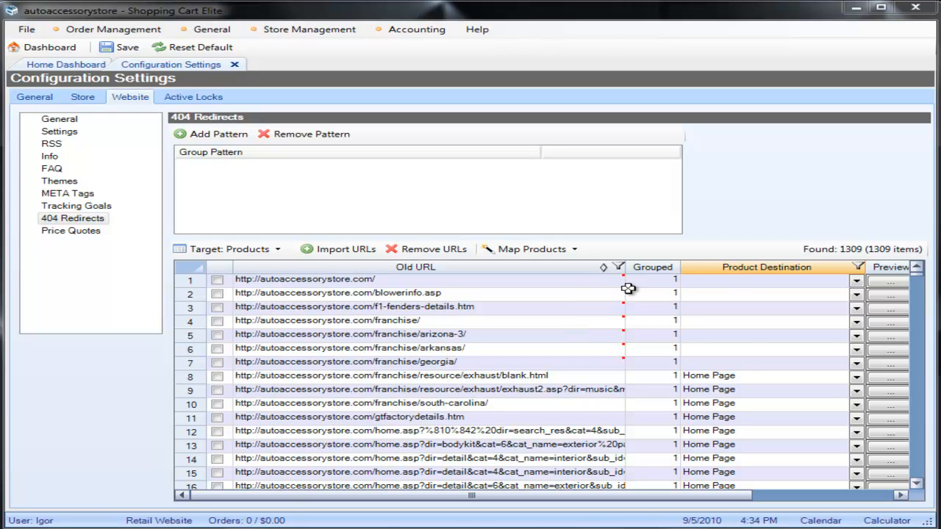
mouse_move(624, 332)
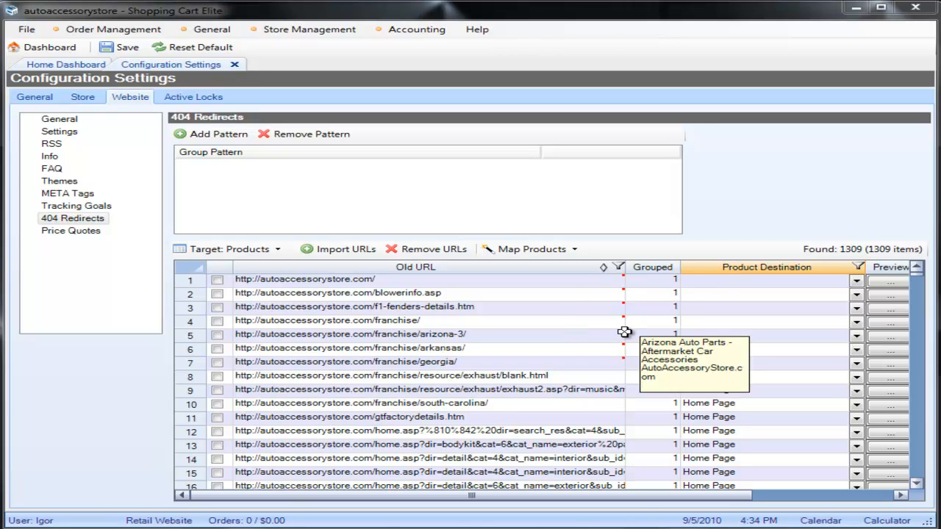
mouse_move(623, 301)
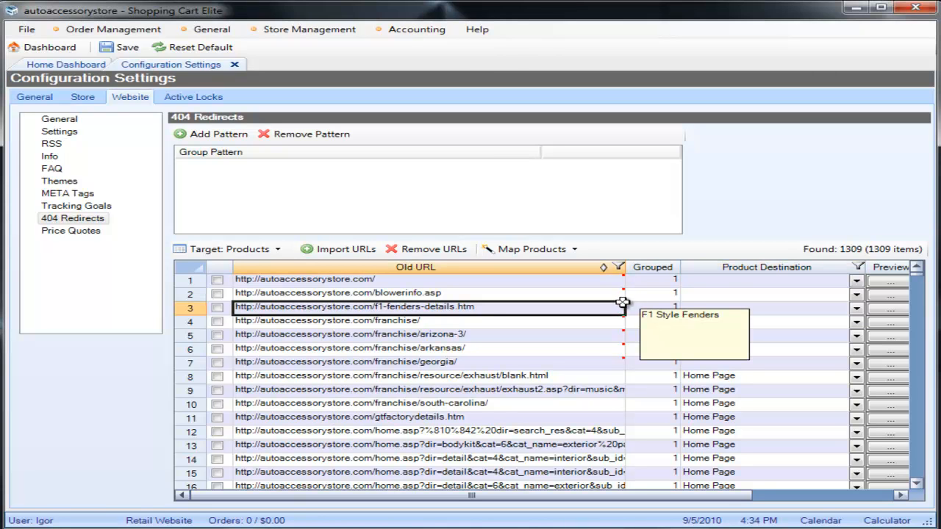
mouse_move(544, 302)
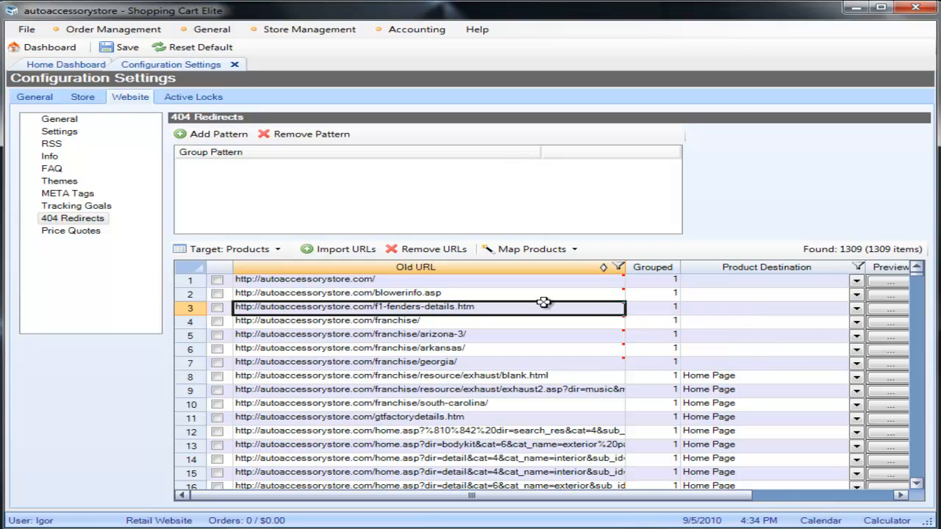
mouse_move(773, 317)
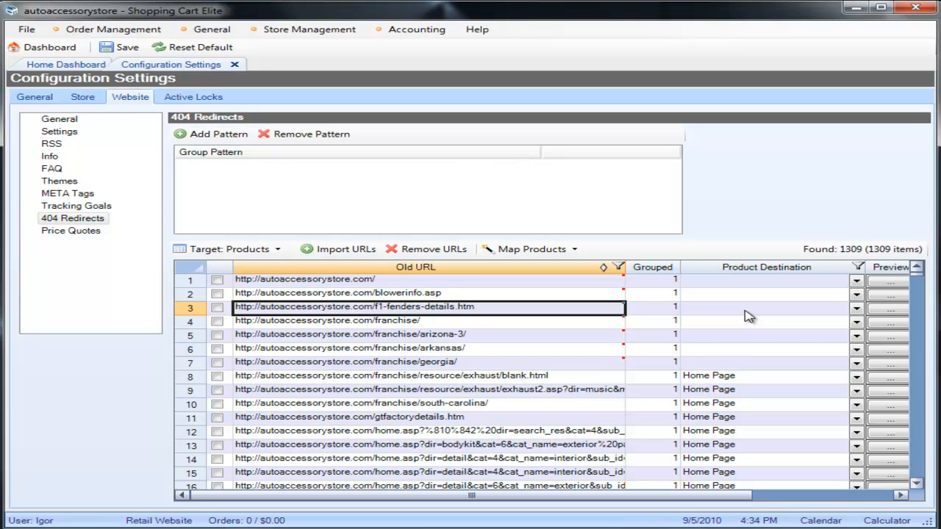
Show candidate products for the f1-fenders URL, including F1 Style Fender
click(855, 307)
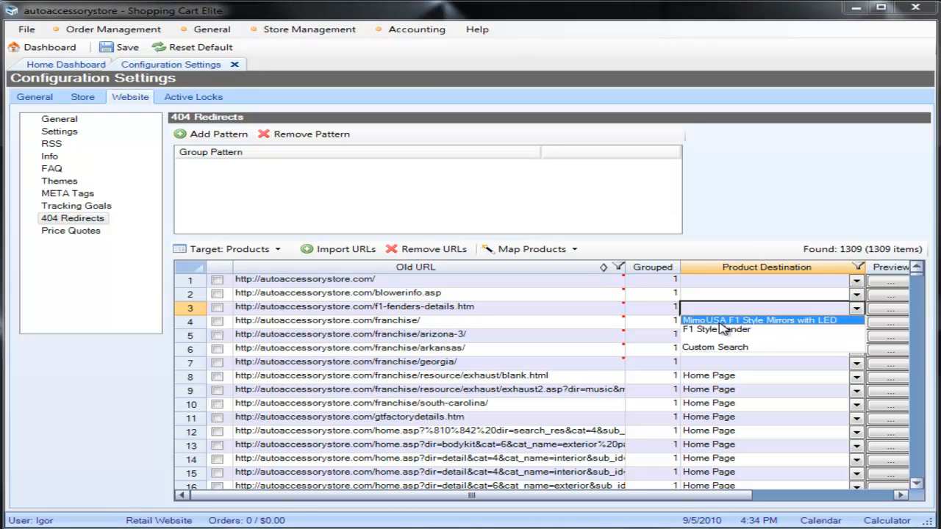
mouse_move(716, 330)
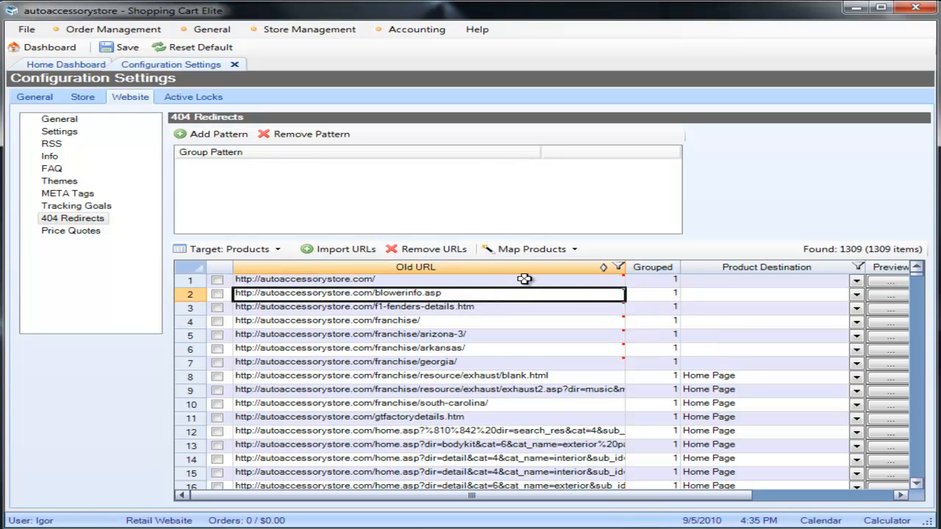
mouse_move(529, 249)
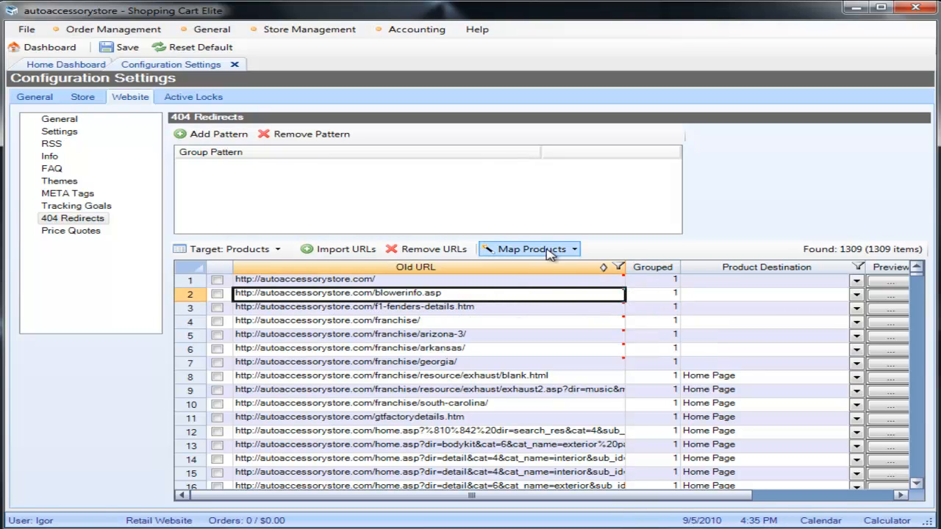
mouse_move(630, 255)
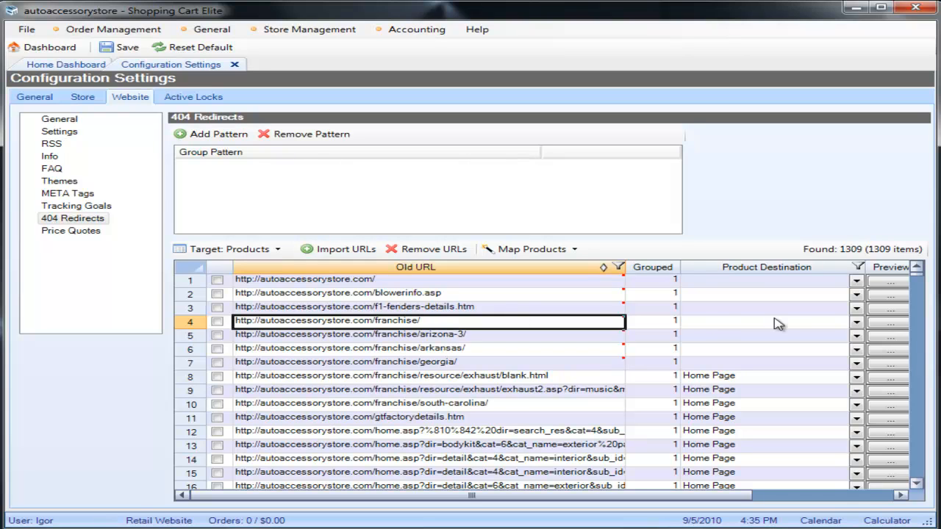
mouse_move(521, 268)
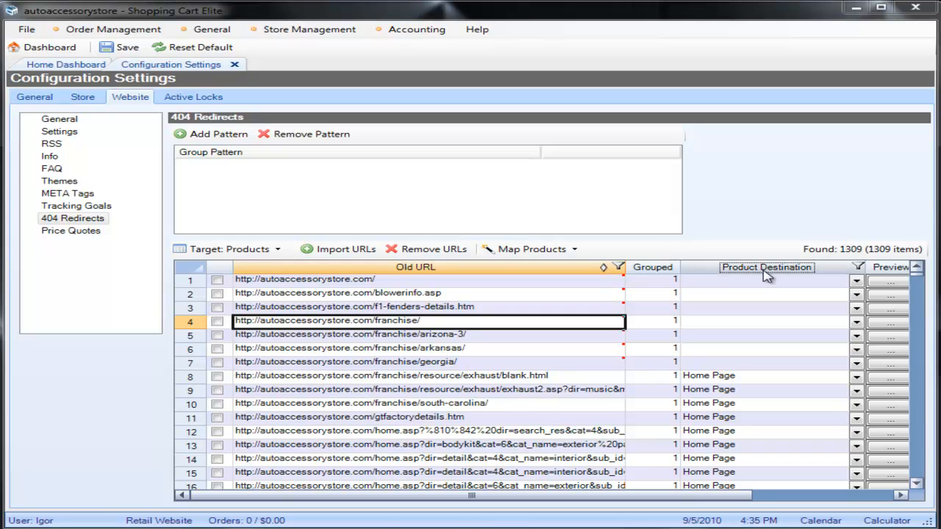
mouse_move(801, 307)
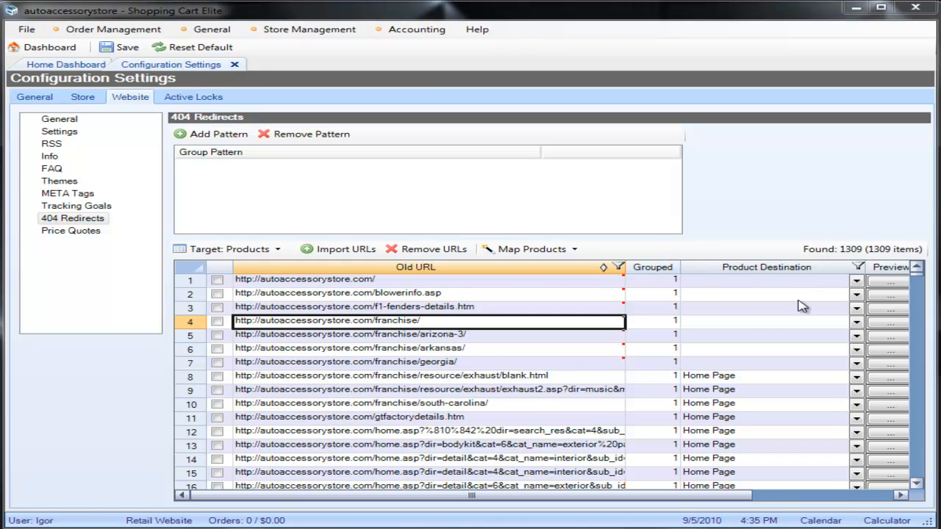
mouse_move(785, 323)
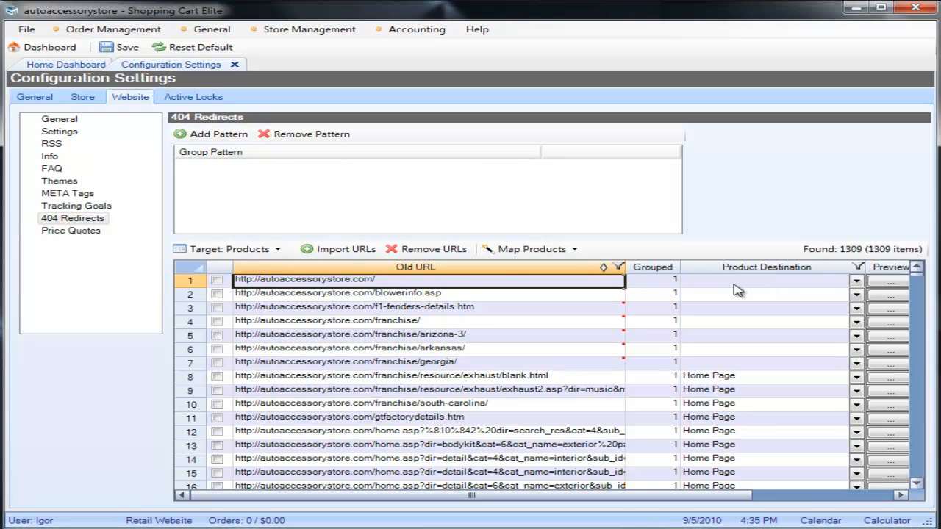
Open the Target dropdown listing Products and Articles as redirect targets
click(277, 248)
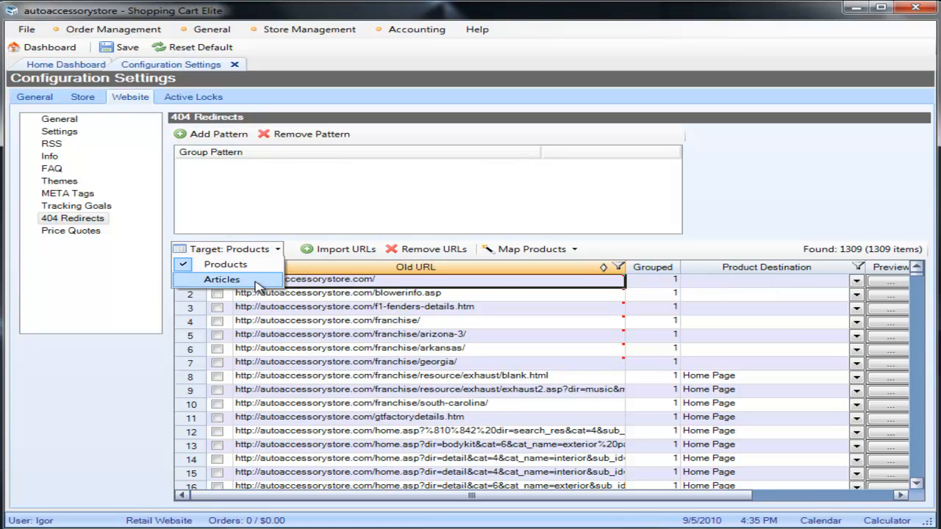